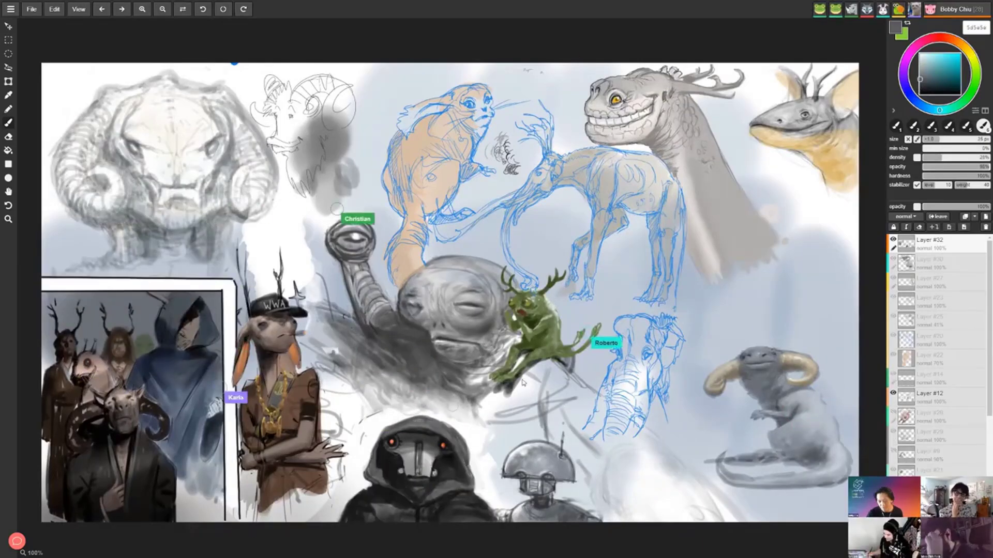
# Leave the shared sketch canvas for the magmastudio.io home page about collaborative drawing
pyautogui.press('Tab')
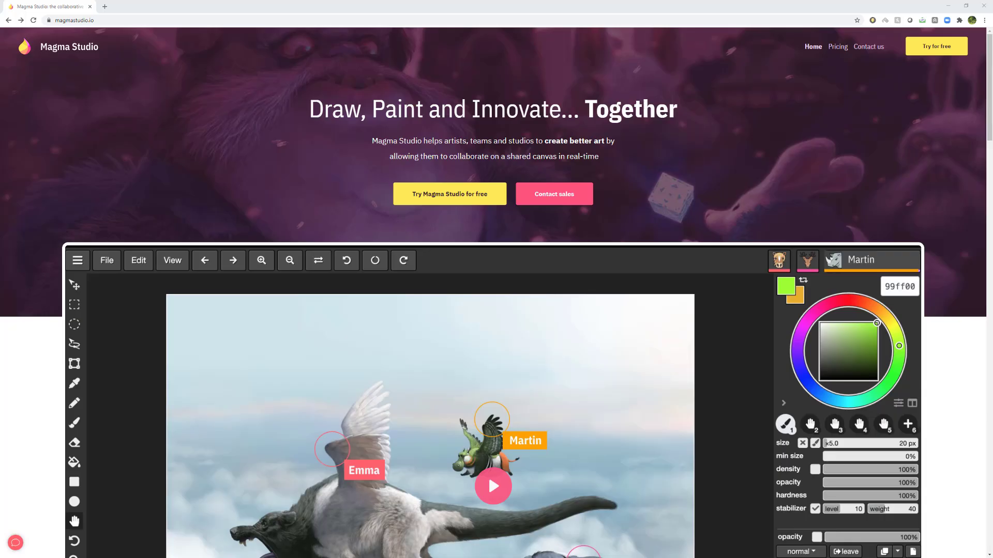
pyautogui.moveTo(378, 330)
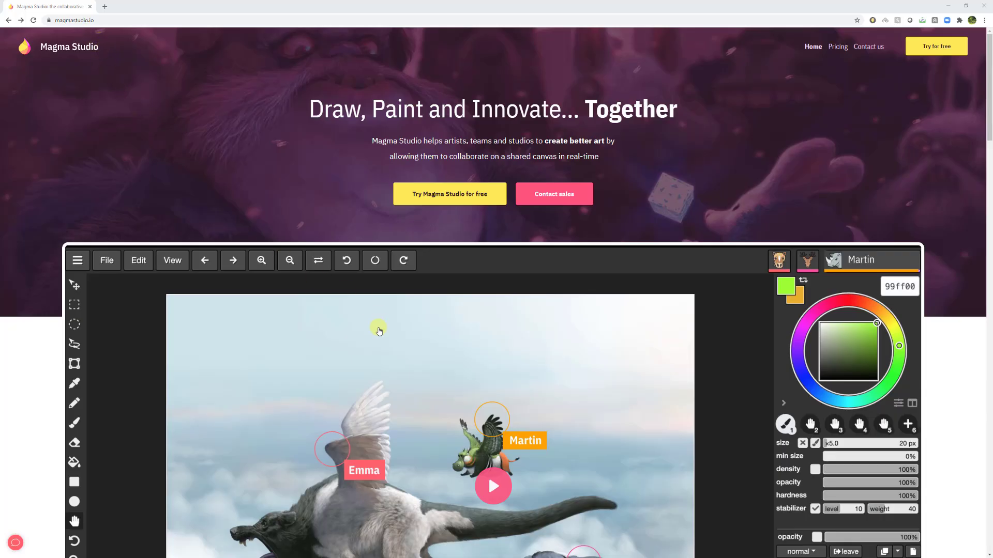
pyautogui.click(492, 486)
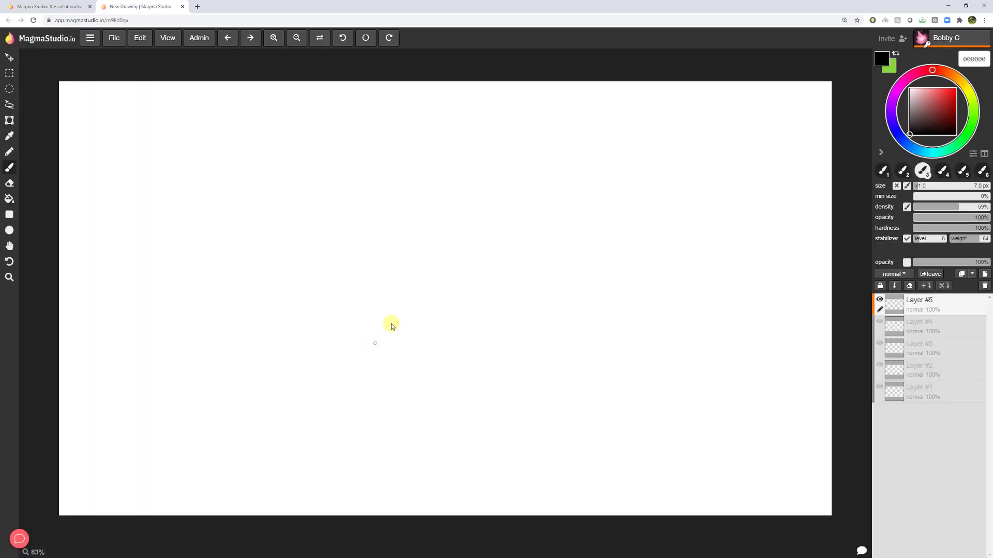
pyautogui.moveTo(463, 170)
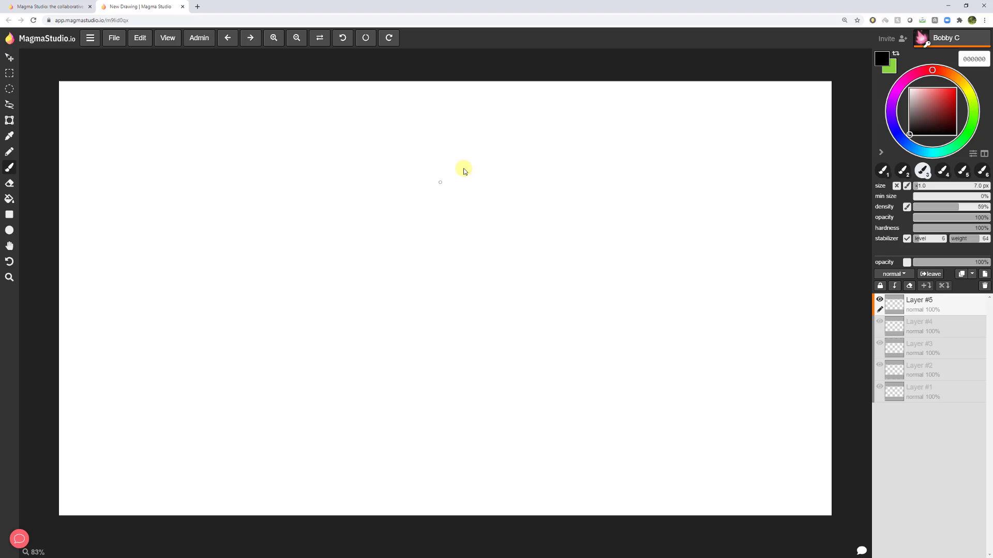
pyautogui.moveTo(227, 242)
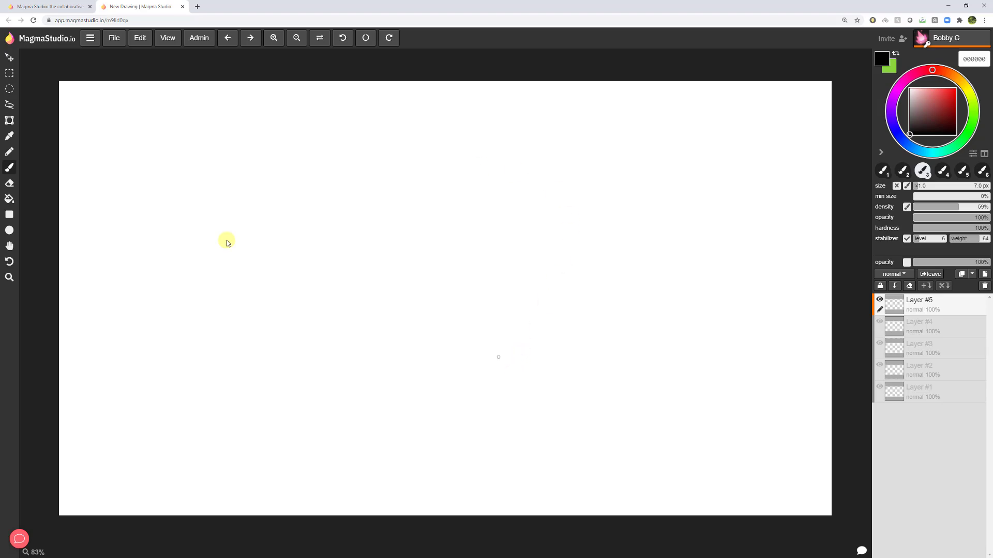
pyautogui.moveTo(92, 150)
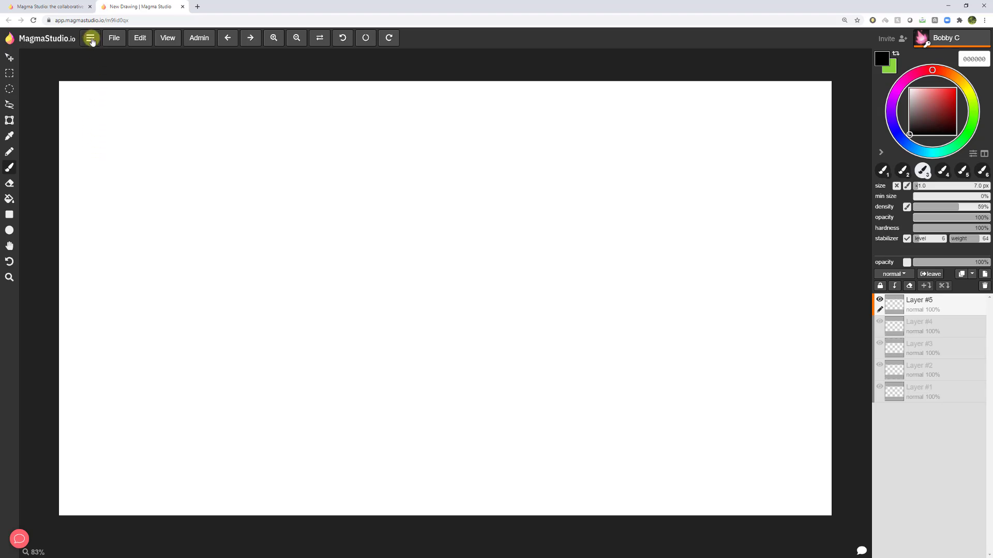
# Review the drawing's name, size and background in Drawing settings, then cancel unchanged
pyautogui.click(114, 38)
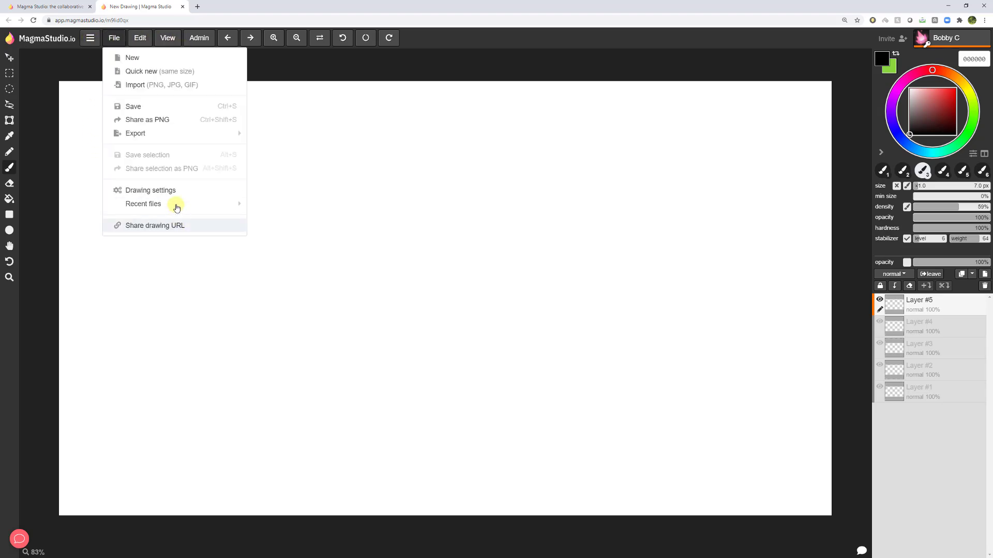
pyautogui.click(150, 190)
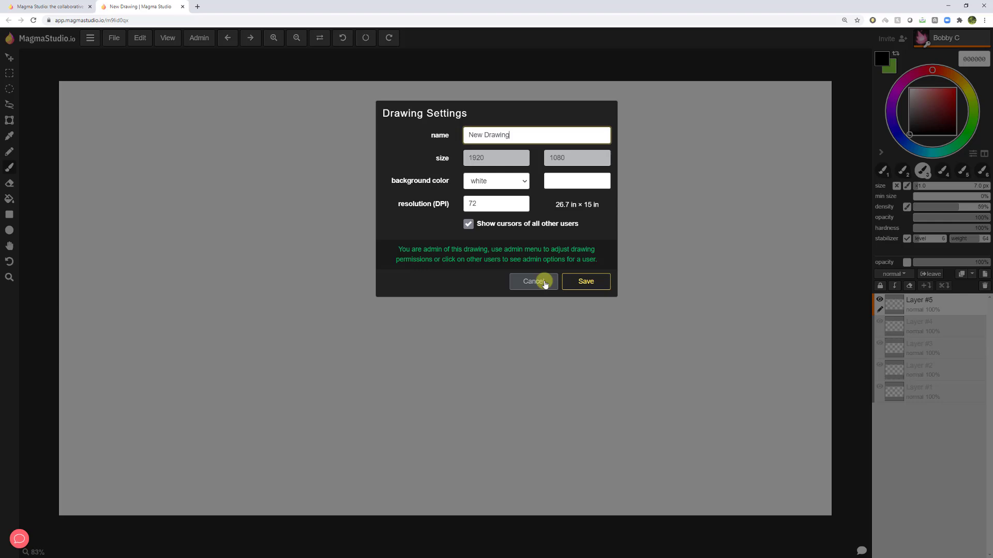
pyautogui.click(532, 281)
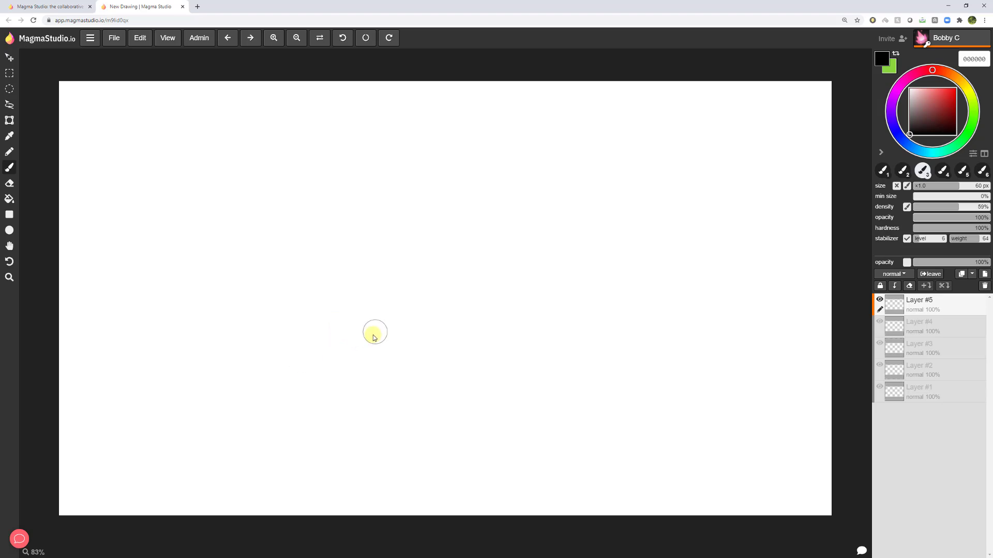
pyautogui.moveTo(265, 412)
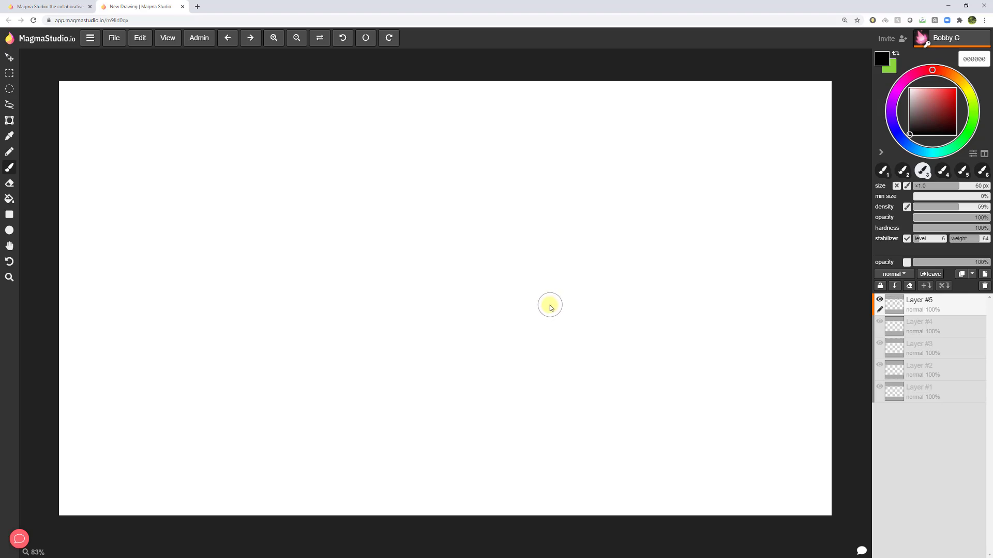
pyautogui.moveTo(546, 310)
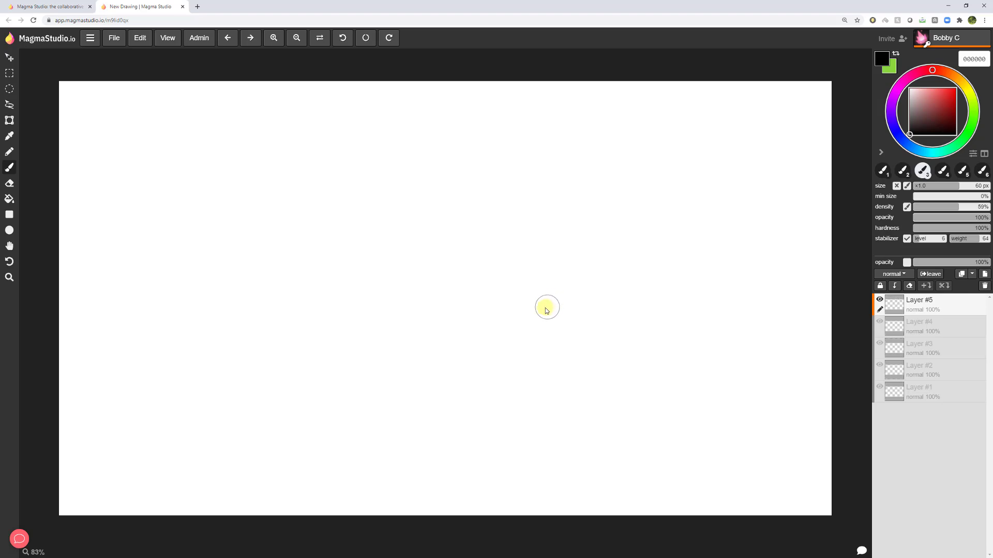
pyautogui.moveTo(541, 313)
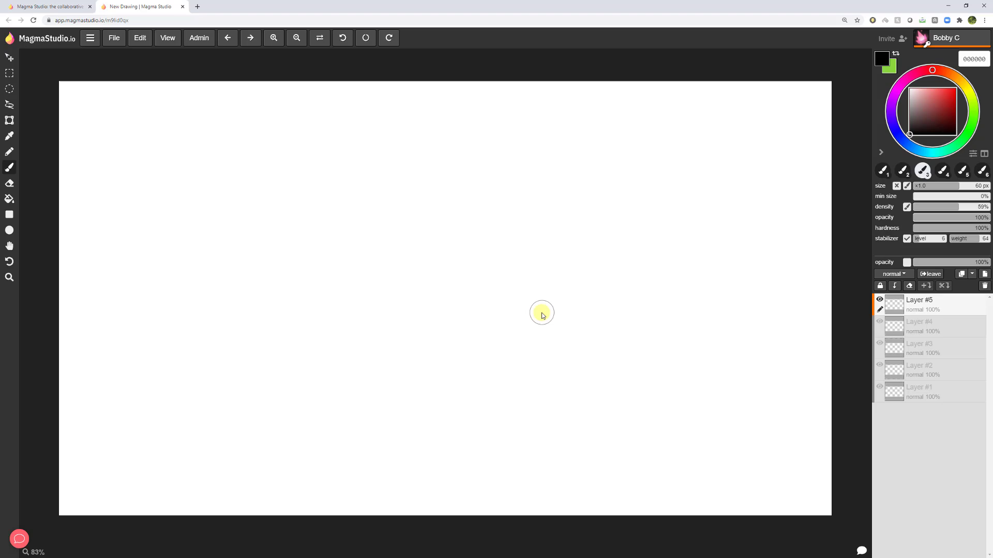
pyautogui.moveTo(543, 317)
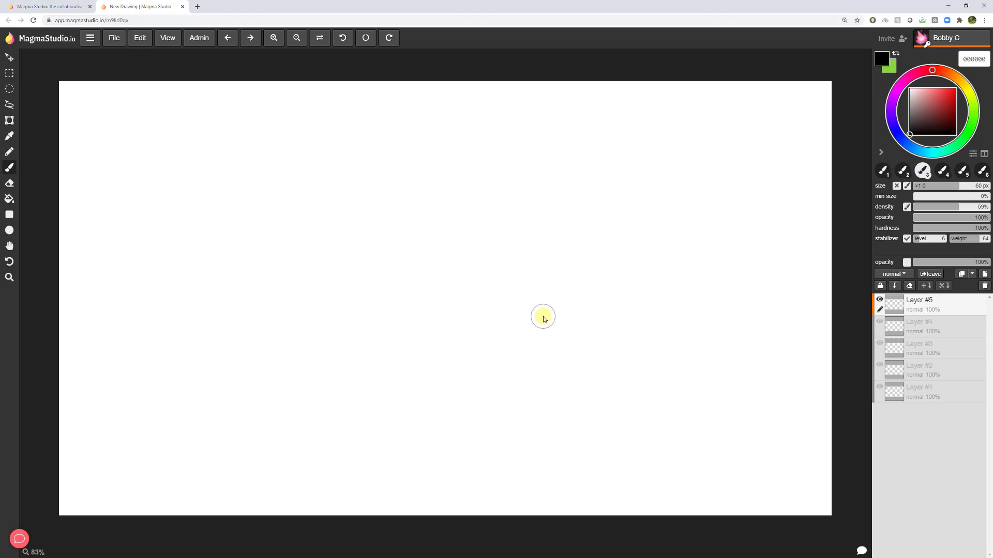
pyautogui.moveTo(539, 319)
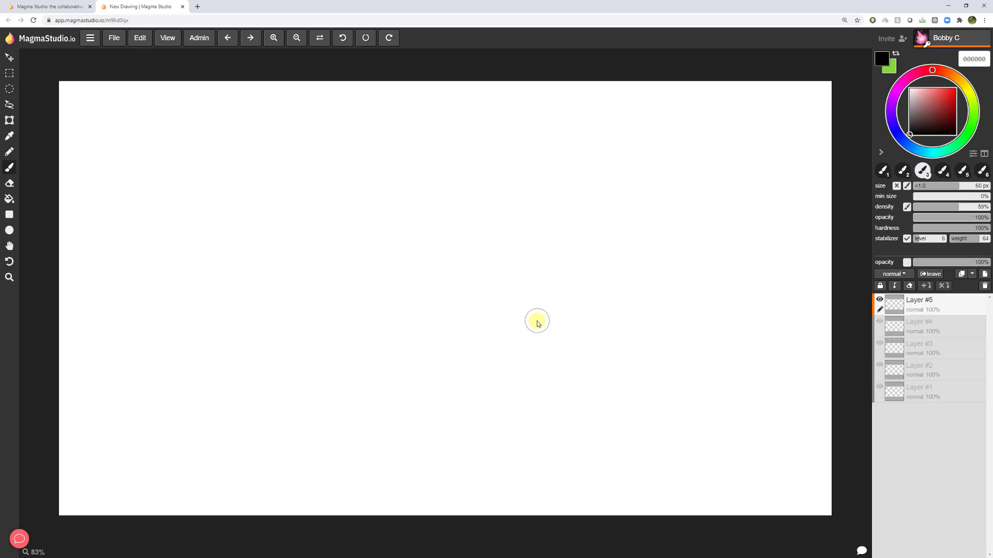
pyautogui.moveTo(633, 341)
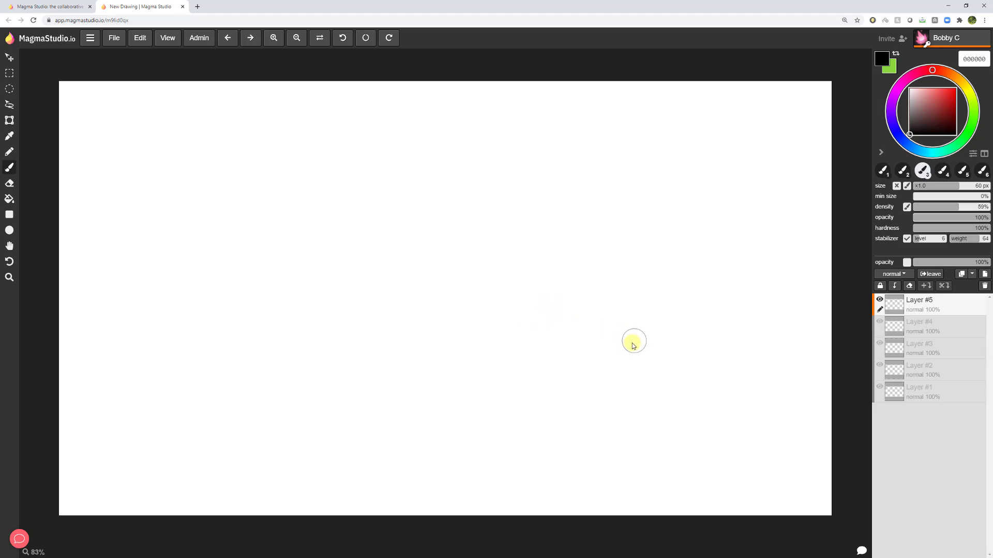
pyautogui.moveTo(94, 62)
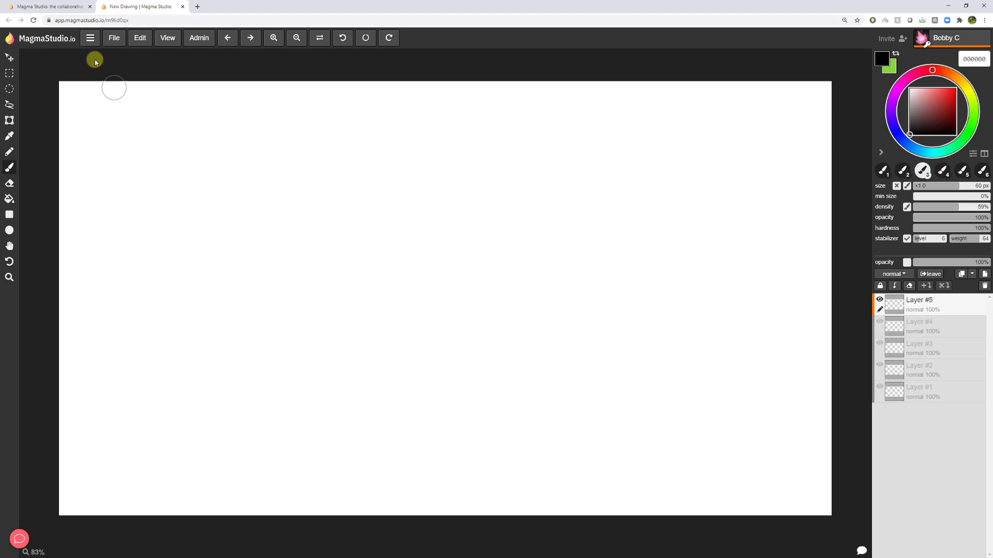
# Browse the Help guide past Known issues down to the Keyboard shortcuts section
pyautogui.click(90, 37)
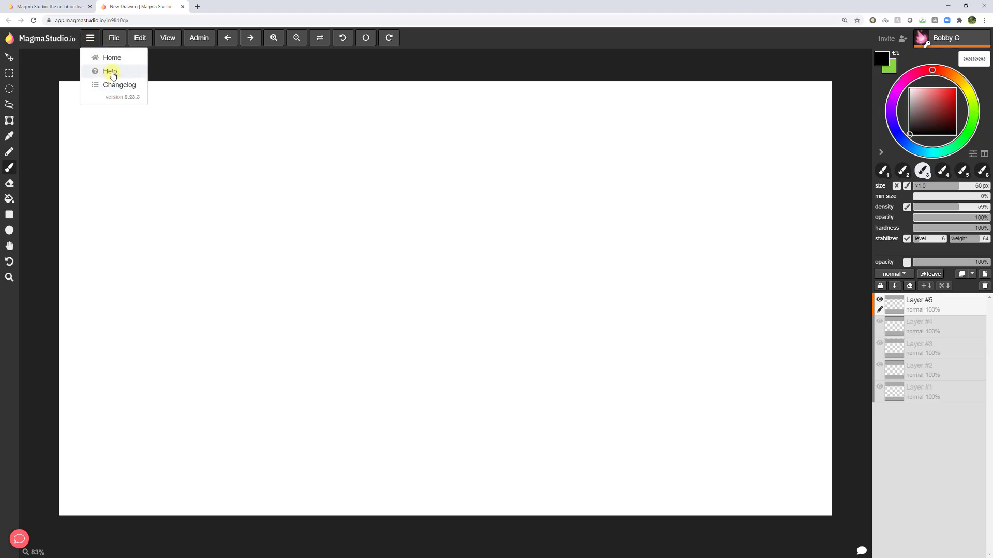
pyautogui.click(110, 71)
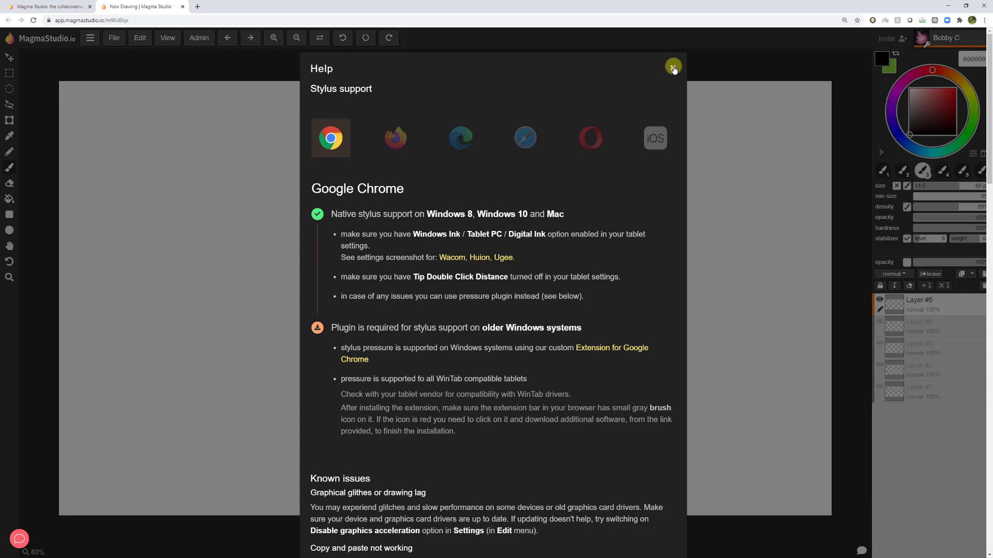
pyautogui.scroll(-3)
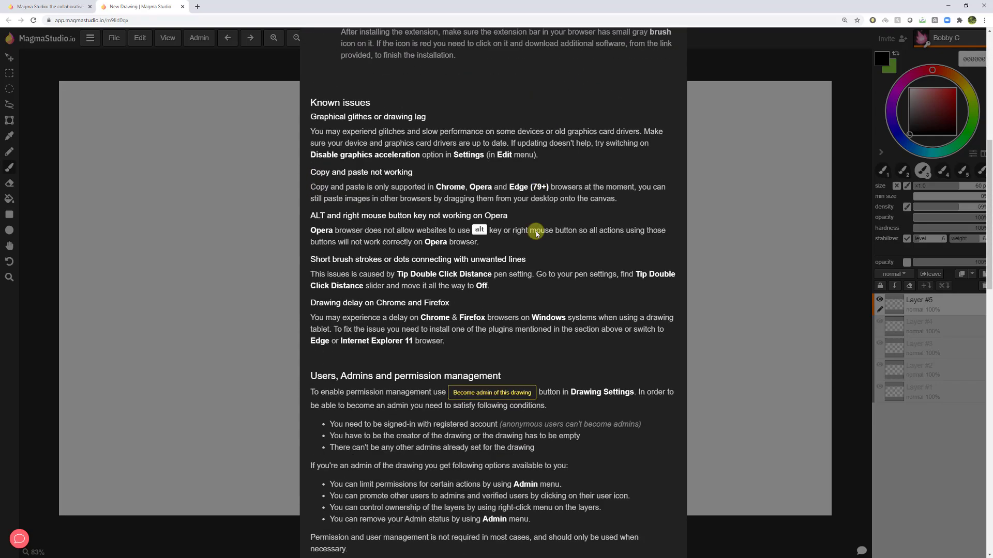
pyautogui.scroll(-3)
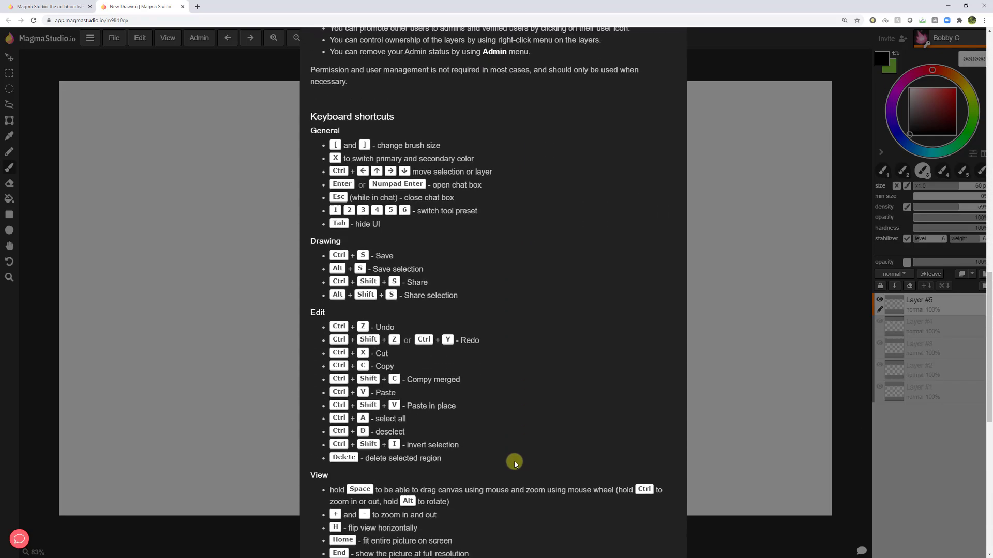
pyautogui.scroll(-3)
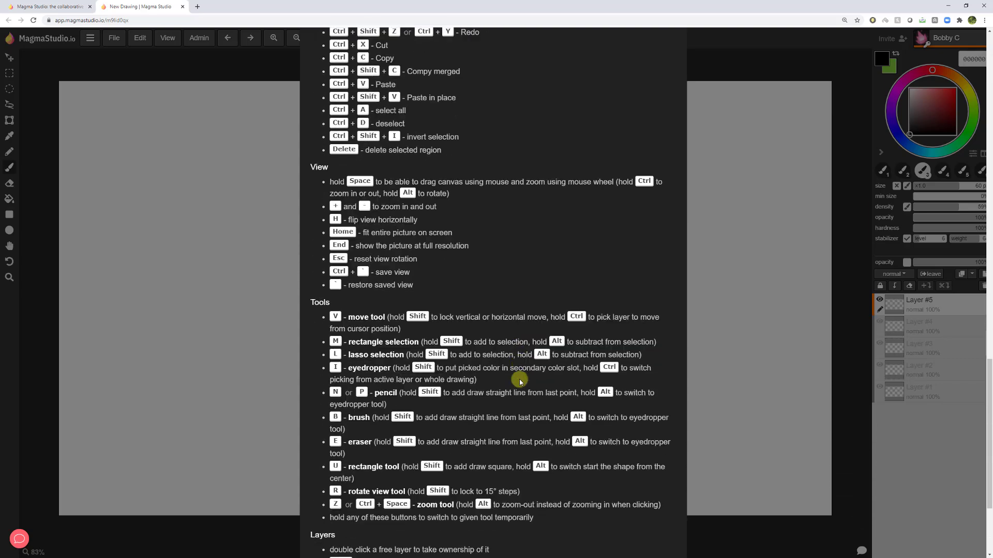
pyautogui.scroll(3)
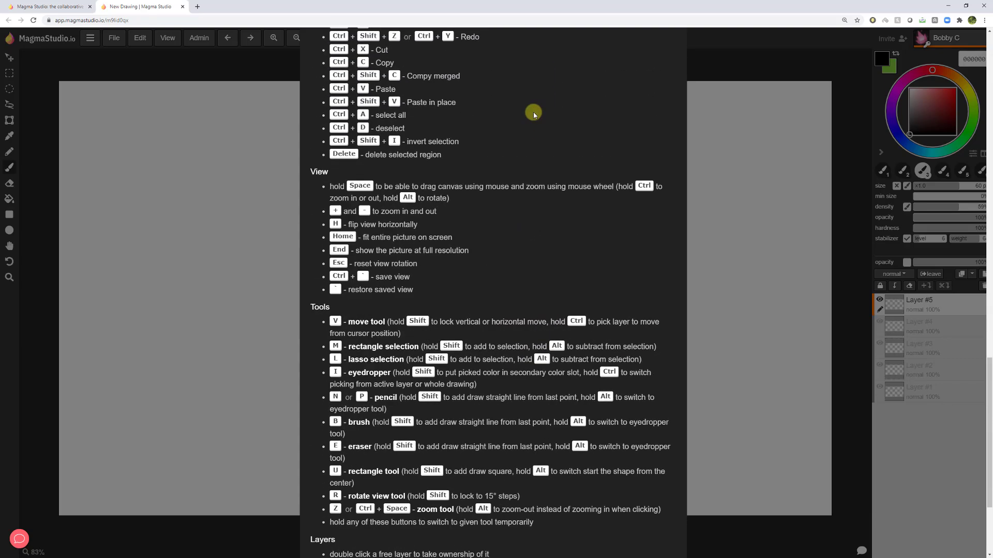
pyautogui.scroll(-3)
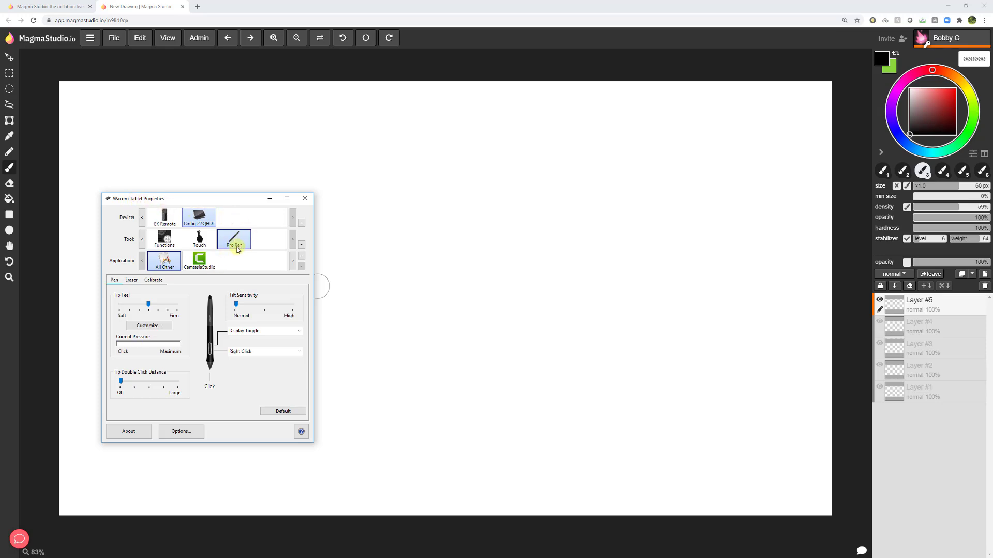
pyautogui.moveTo(155, 281)
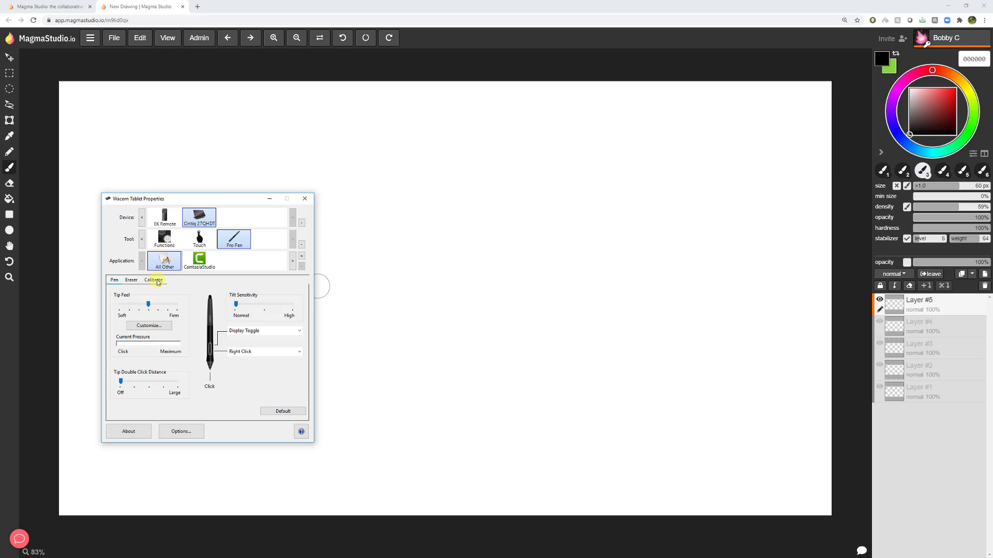
# View the pen's display calibration page, then close Wacom Tablet Properties
pyautogui.click(153, 280)
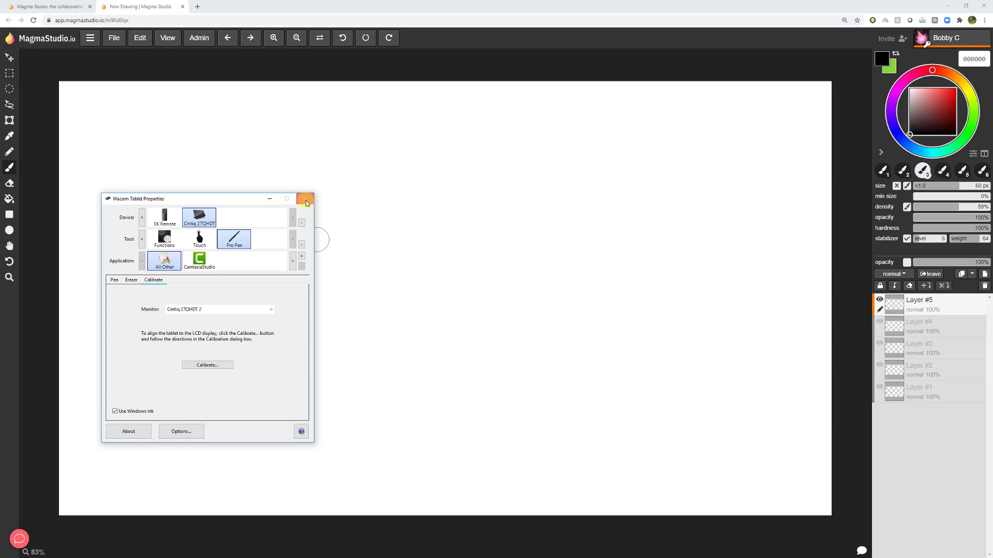
pyautogui.click(306, 199)
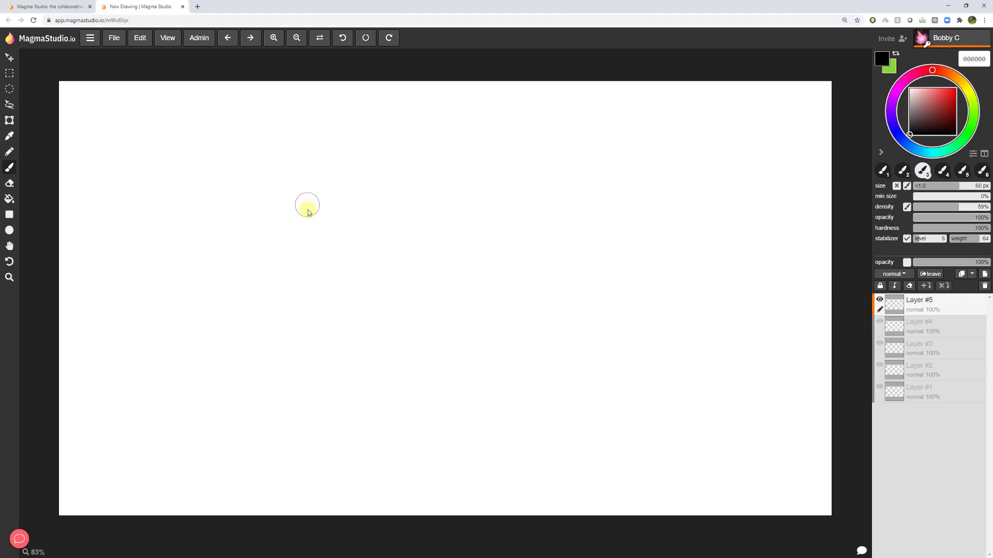
pyautogui.moveTo(304, 253)
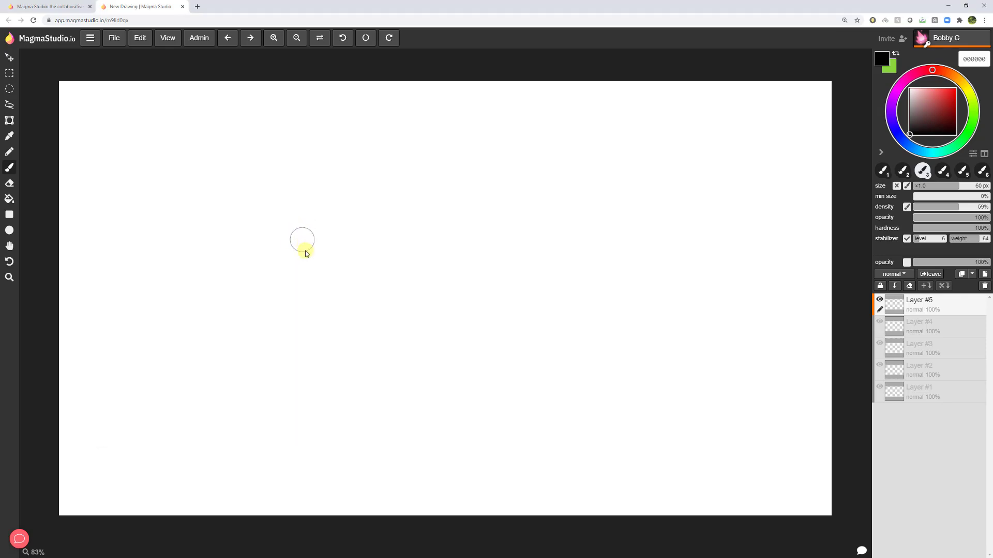
pyautogui.moveTo(304, 308)
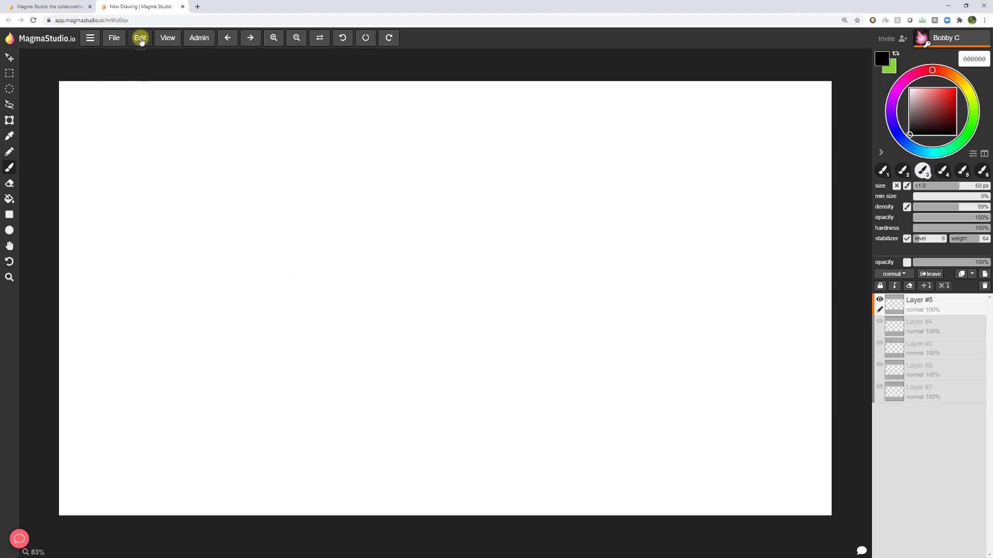
# Show the Tools keyboard shortcuts under Edit > Application settings > Shortcuts
pyautogui.click(139, 38)
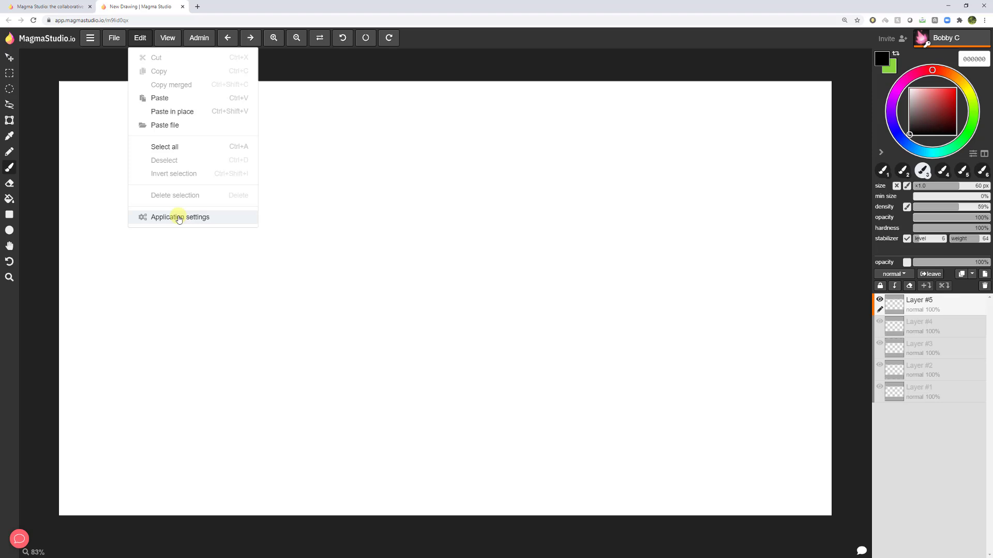
pyautogui.click(180, 217)
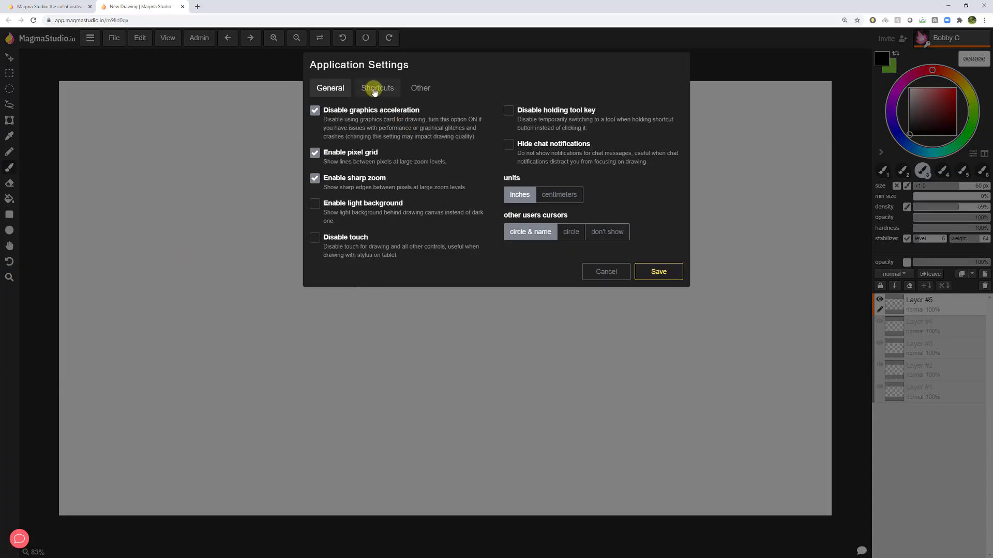
pyautogui.click(377, 88)
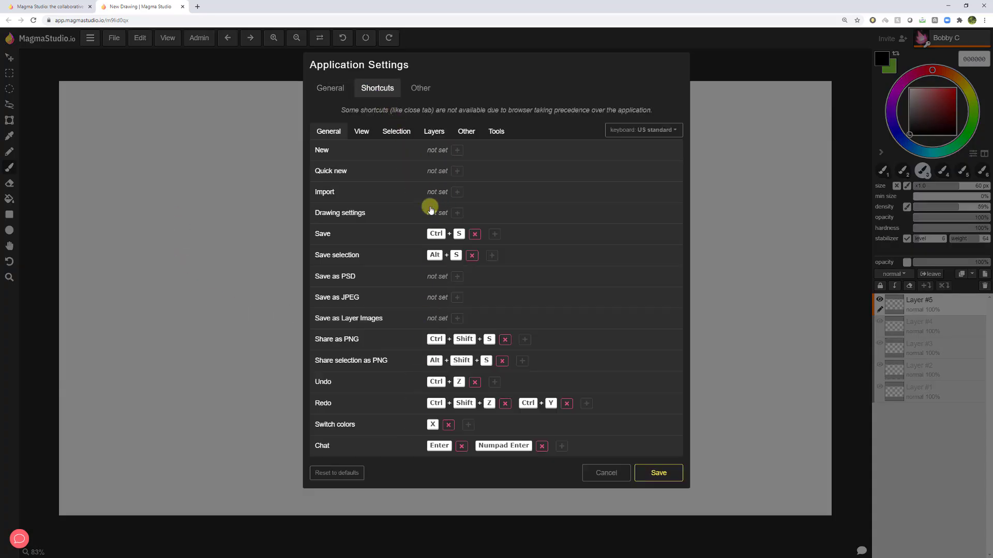
pyautogui.click(496, 131)
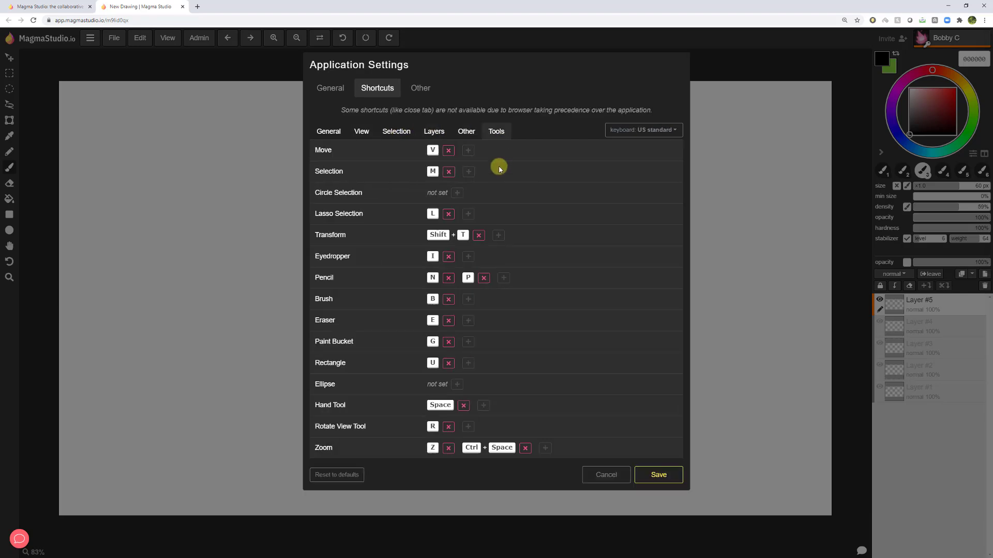
pyautogui.moveTo(633, 419)
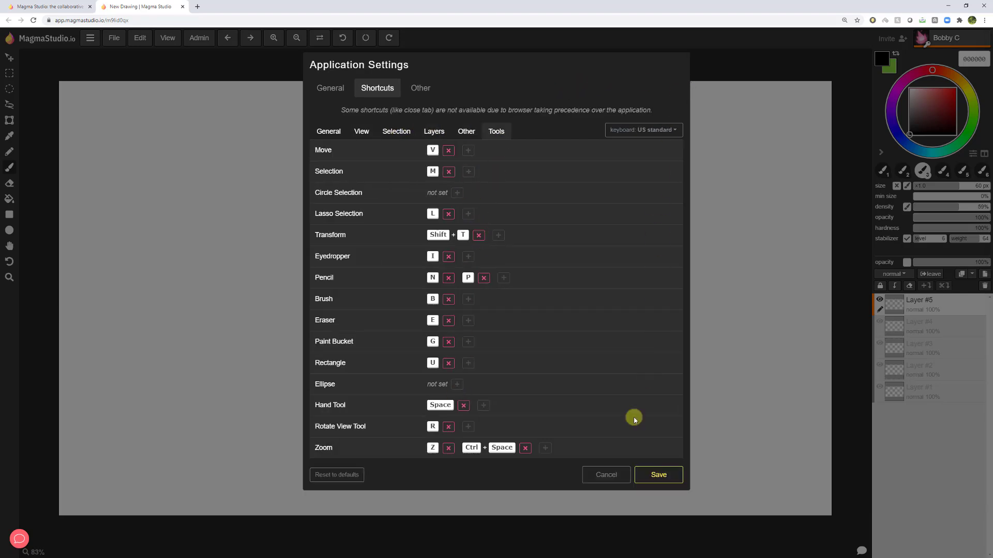
# Open User settings from the account menu and select the display name field
pyautogui.click(944, 37)
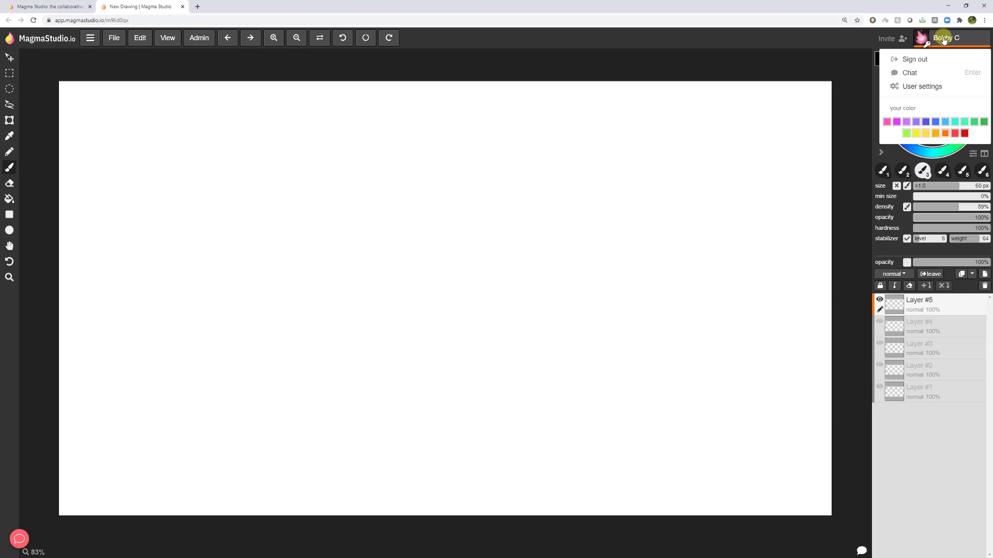
pyautogui.moveTo(921, 86)
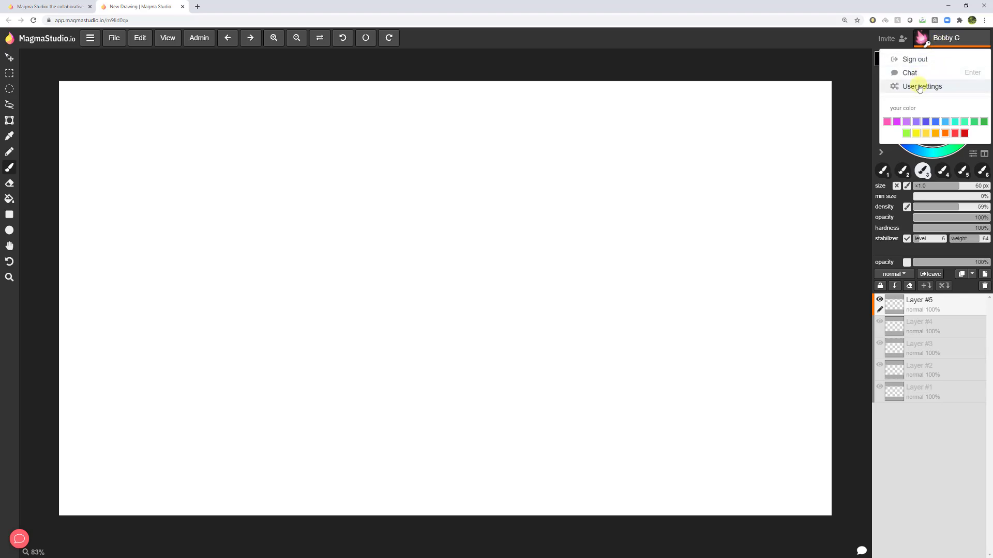
pyautogui.click(921, 86)
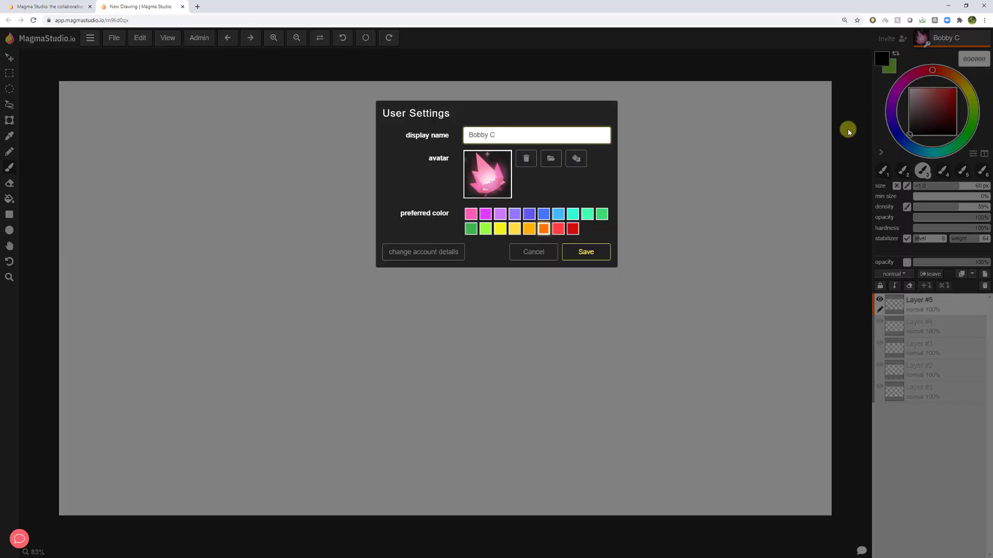
pyautogui.click(511, 135)
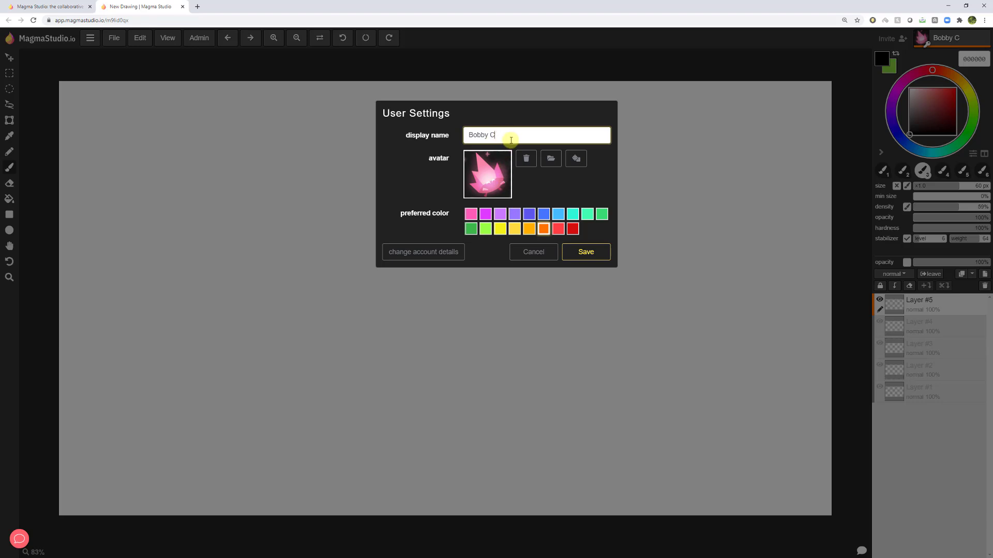
pyautogui.moveTo(489, 175)
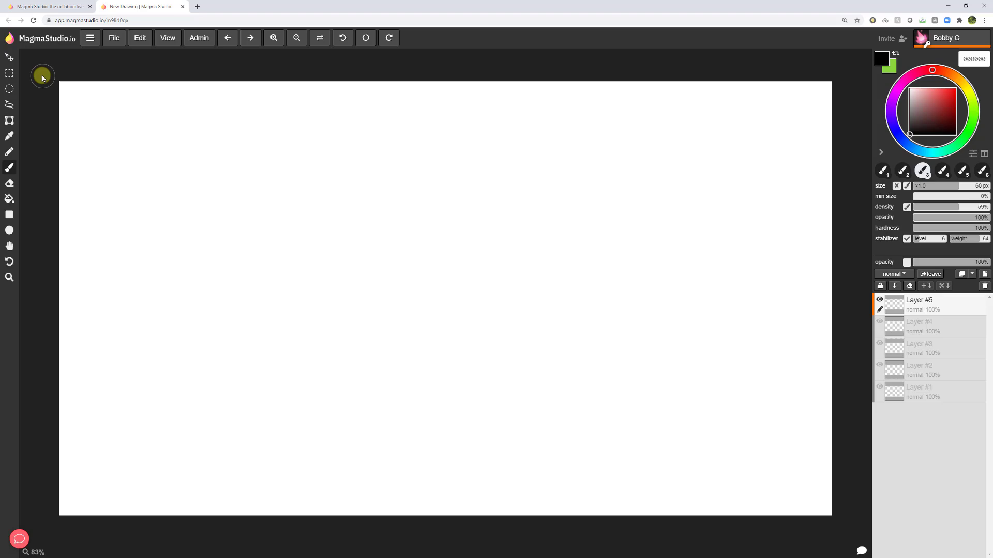
pyautogui.moveTo(11, 76)
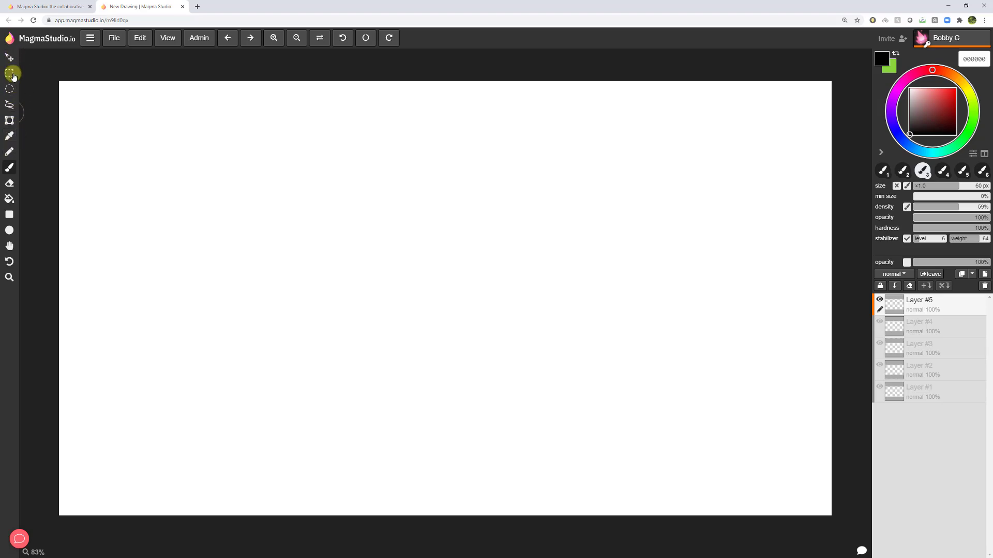
pyautogui.moveTo(12, 74)
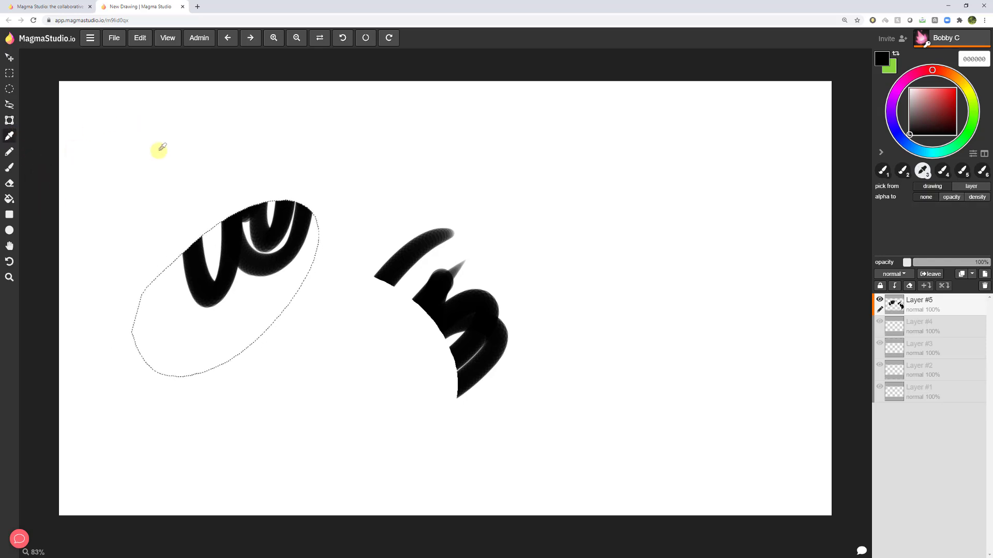
pyautogui.moveTo(93, 198)
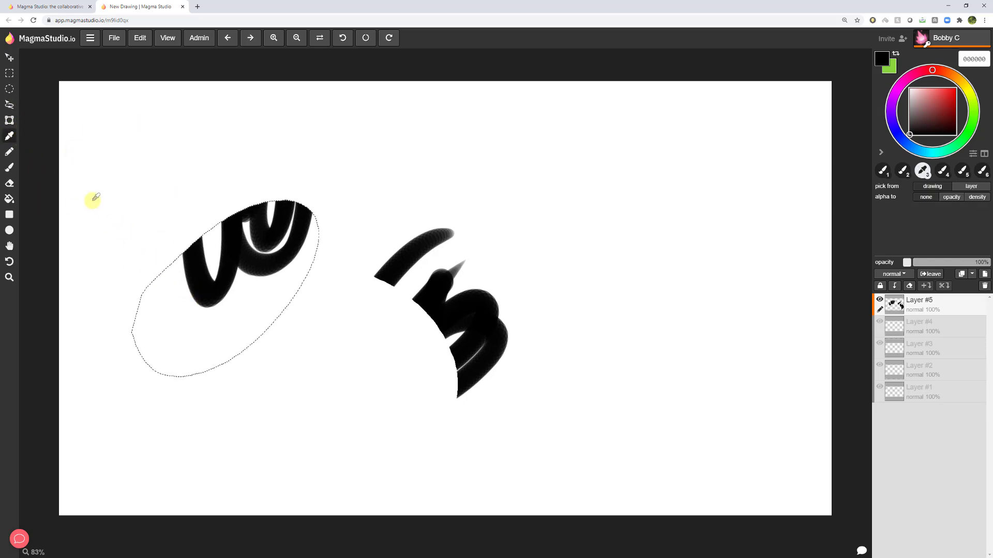
pyautogui.moveTo(89, 192)
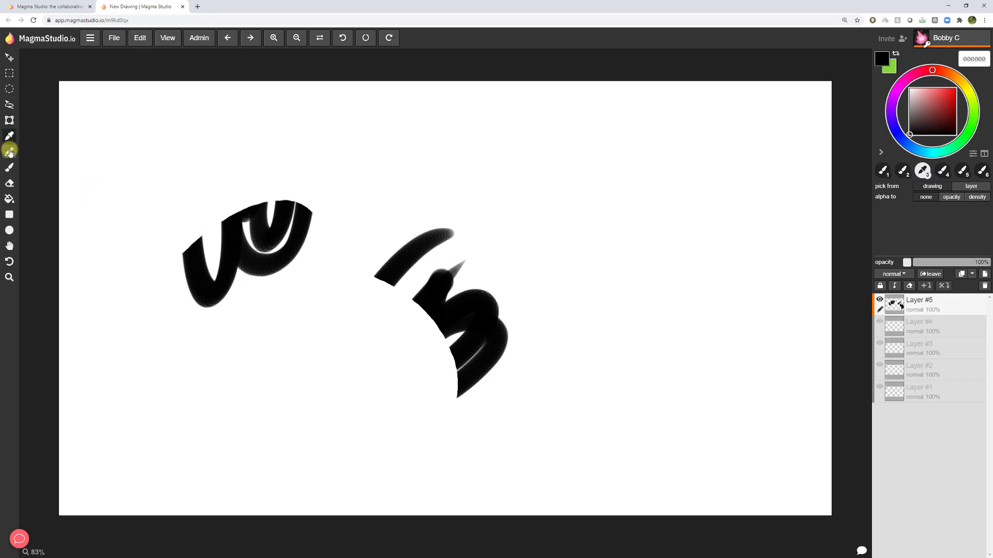
# Pick the thin pencil, then use the Zoom tool to zoom from 73% to 94%
pyautogui.click(9, 167)
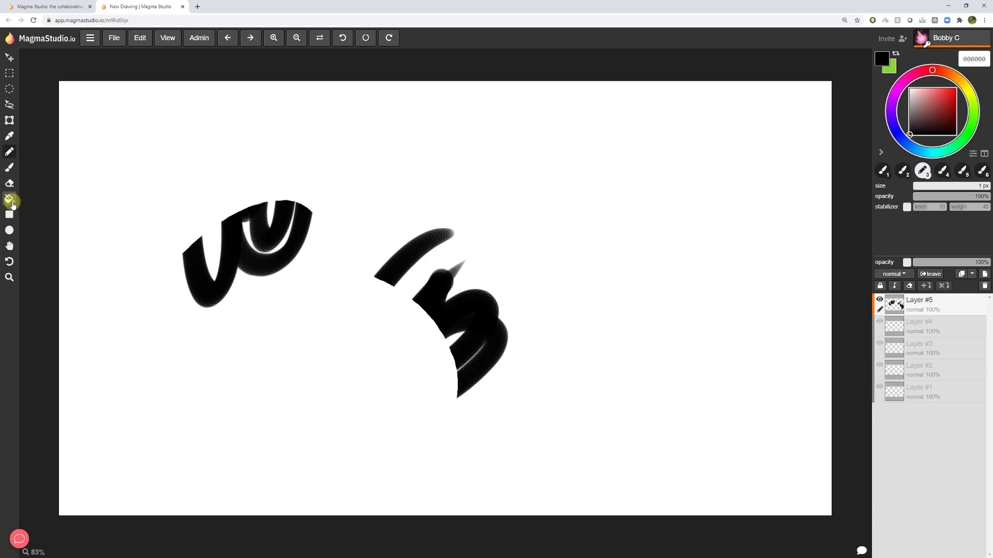
pyautogui.moveTo(9, 230)
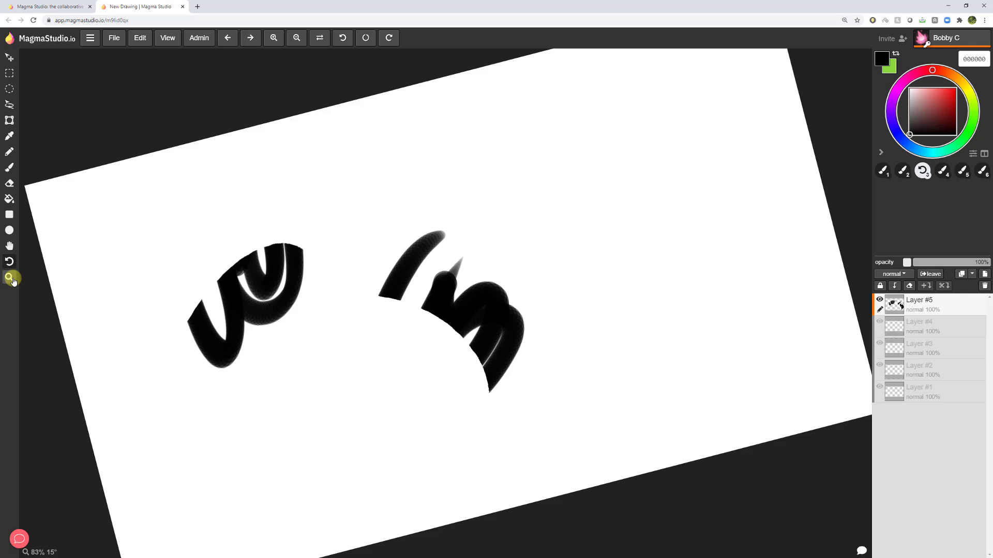
pyautogui.click(9, 277)
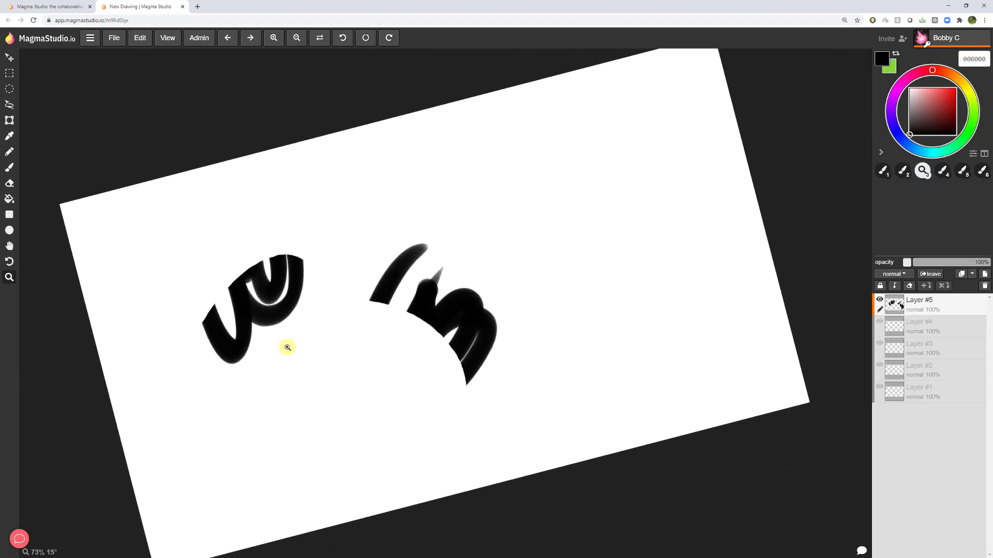
pyautogui.moveTo(281, 318)
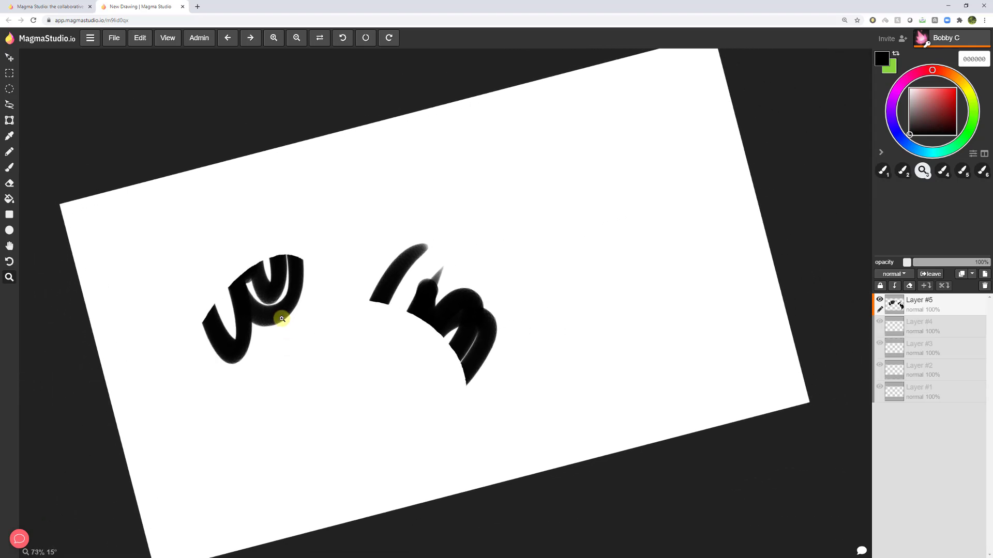
pyautogui.moveTo(278, 333)
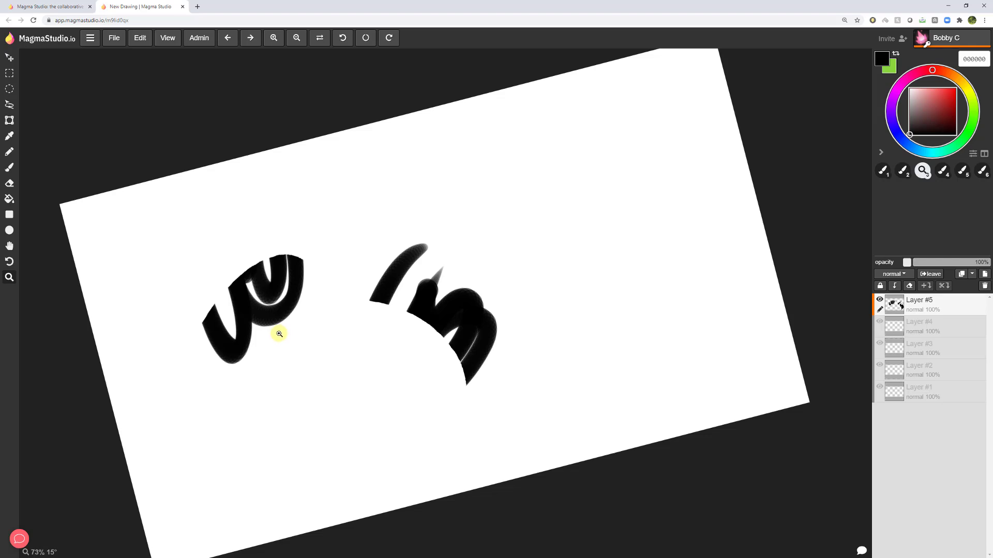
pyautogui.moveTo(334, 274)
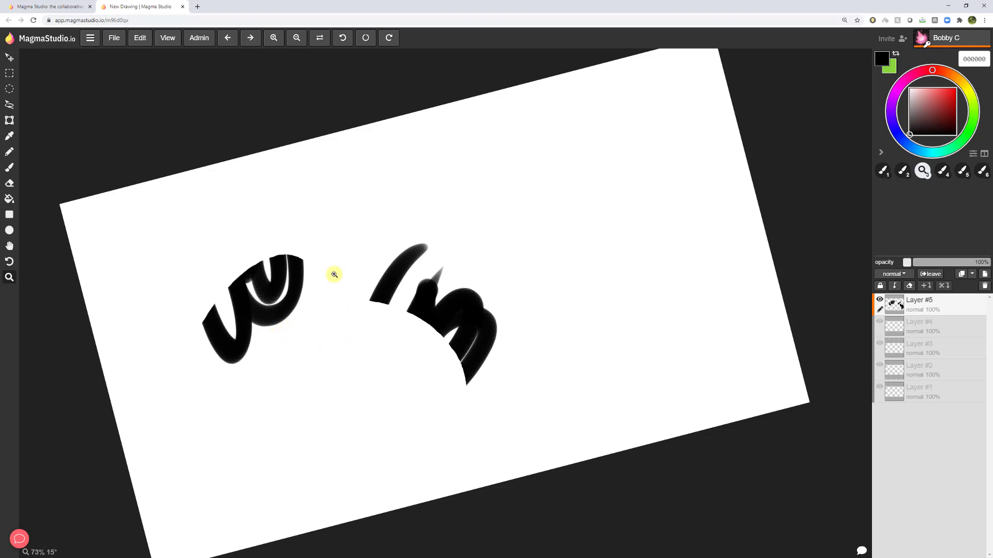
pyautogui.moveTo(278, 270)
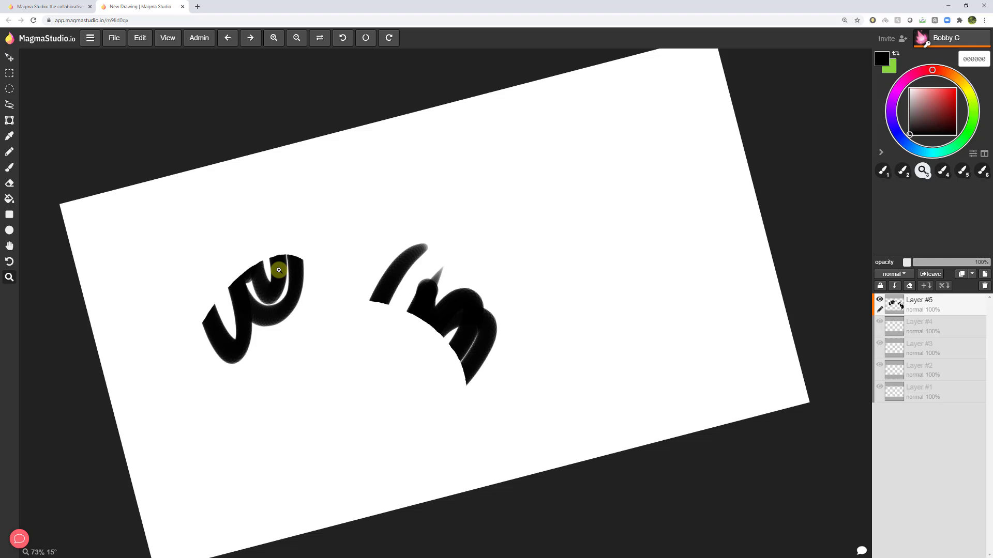
pyautogui.moveTo(207, 145)
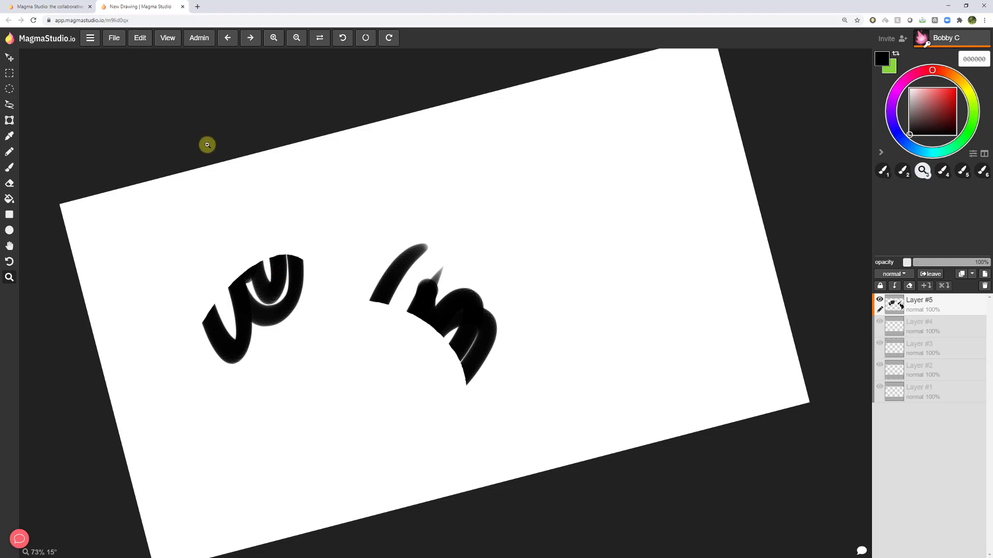
pyautogui.moveTo(202, 138)
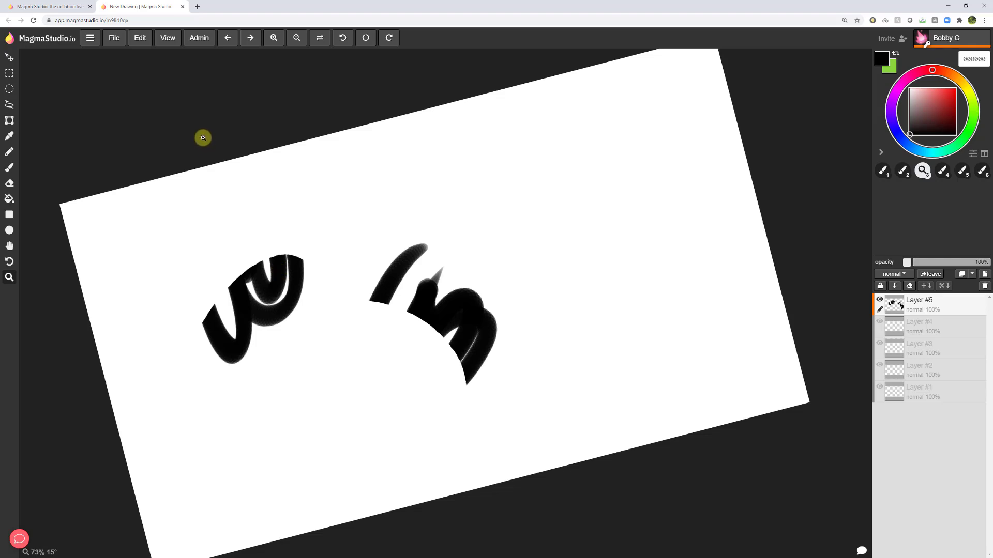
pyautogui.moveTo(213, 59)
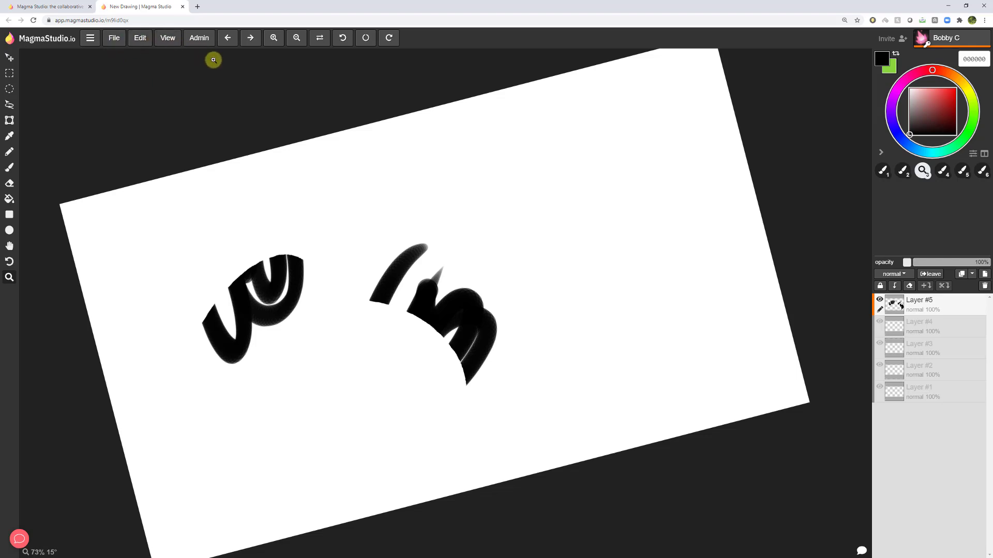
pyautogui.moveTo(212, 122)
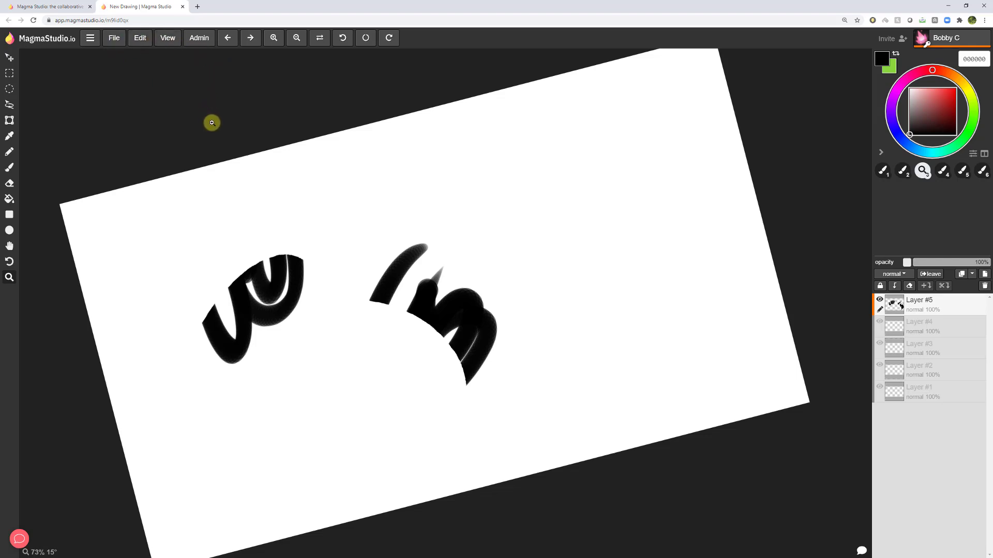
pyautogui.moveTo(429, 357)
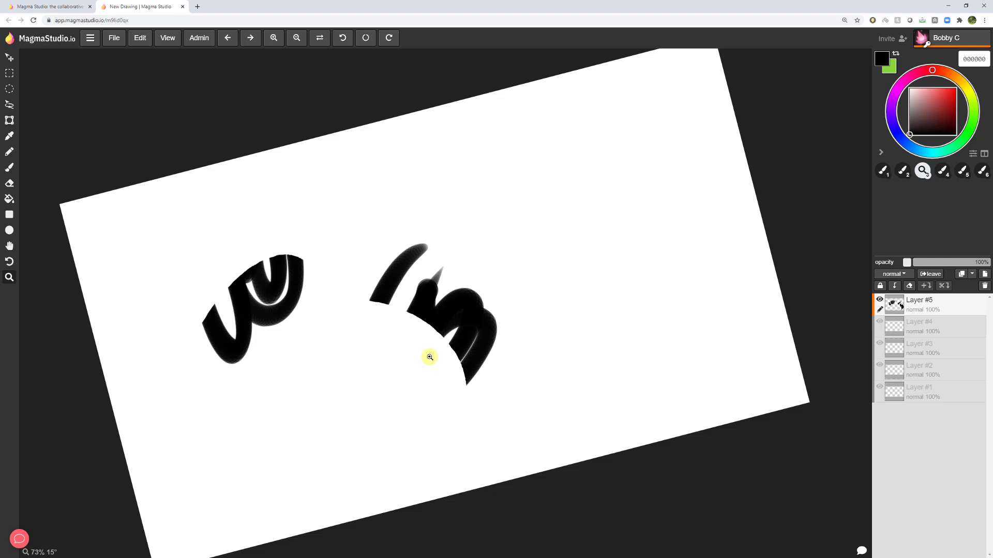
pyautogui.moveTo(437, 344)
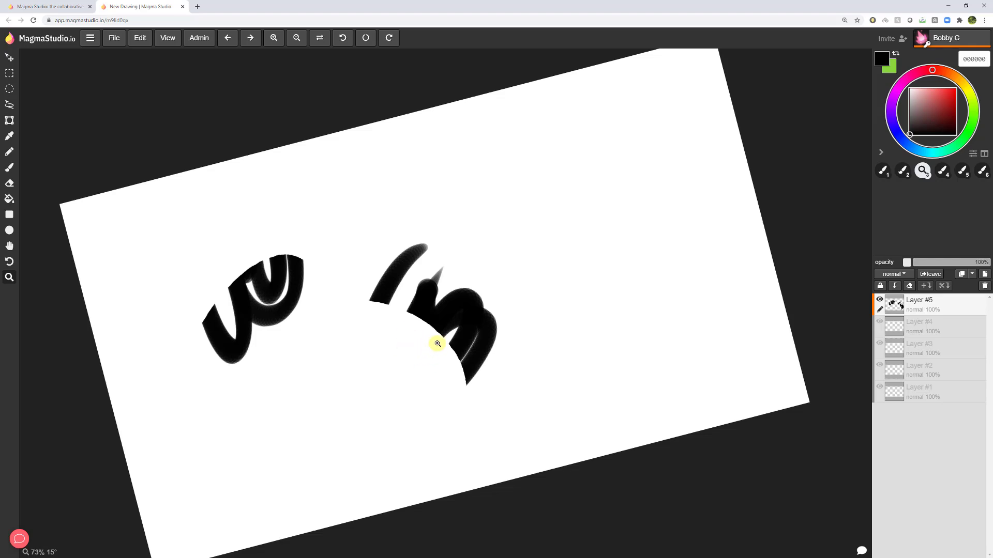
pyautogui.moveTo(451, 342)
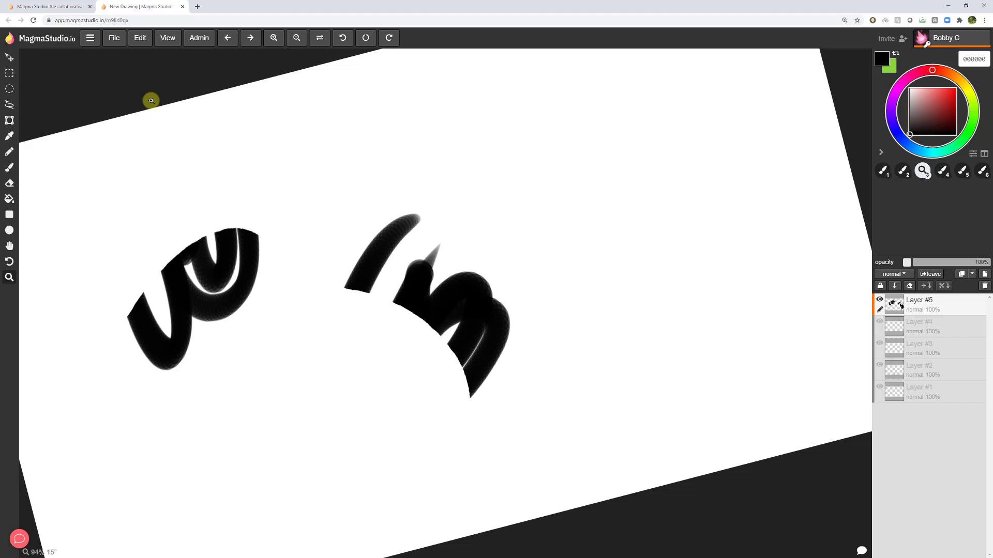
pyautogui.moveTo(360, 79)
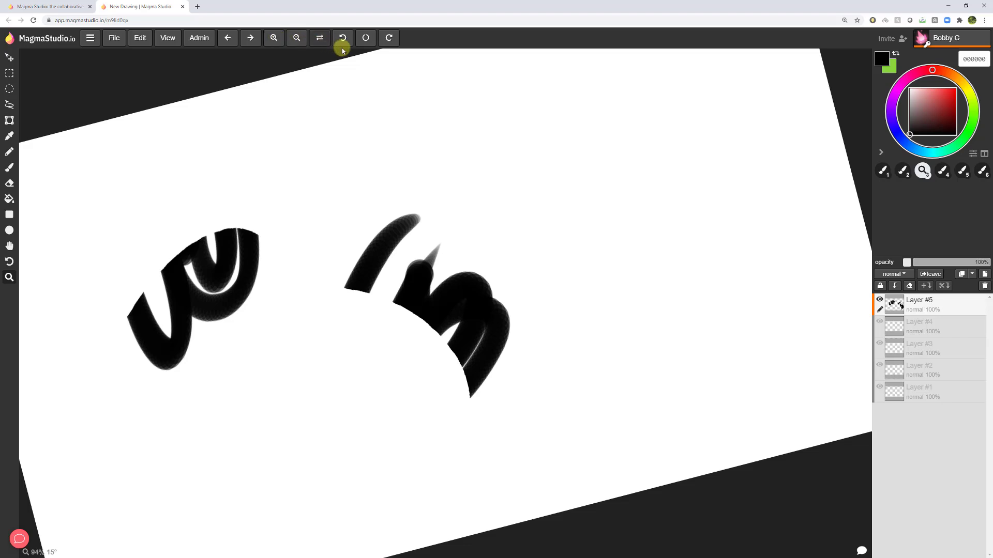
# Flip the view and back, then reset the canvas zoom and rotation
pyautogui.click(320, 37)
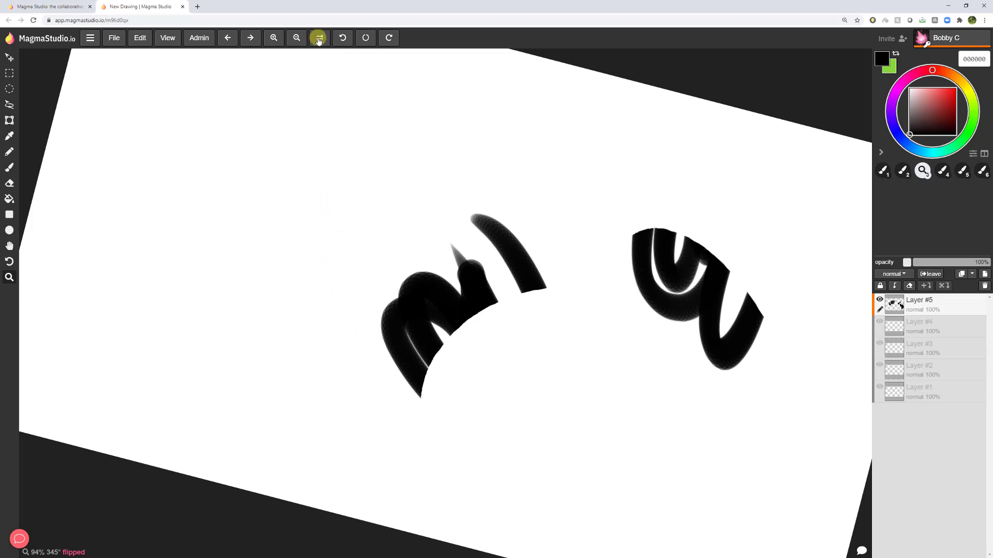
pyautogui.click(319, 38)
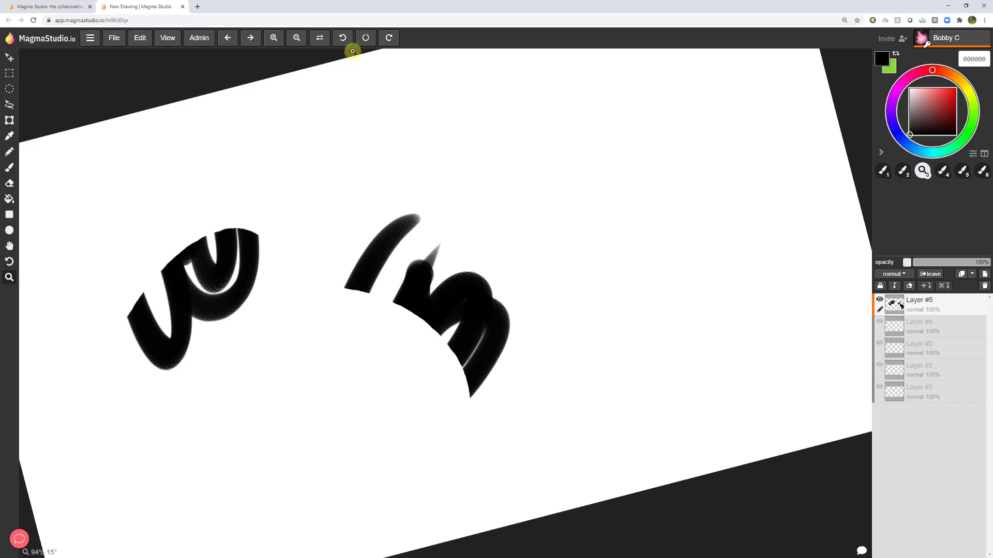
pyautogui.moveTo(359, 218)
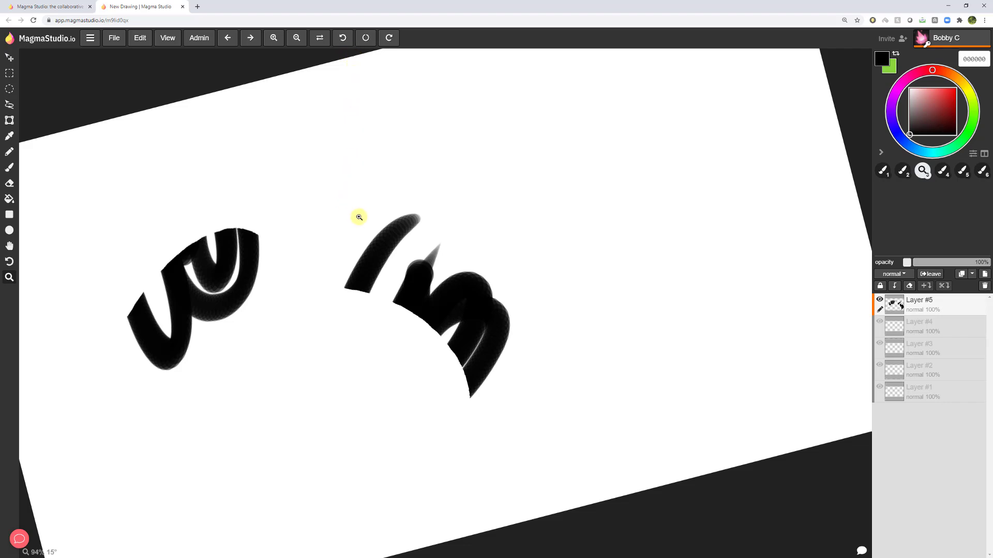
pyautogui.click(296, 37)
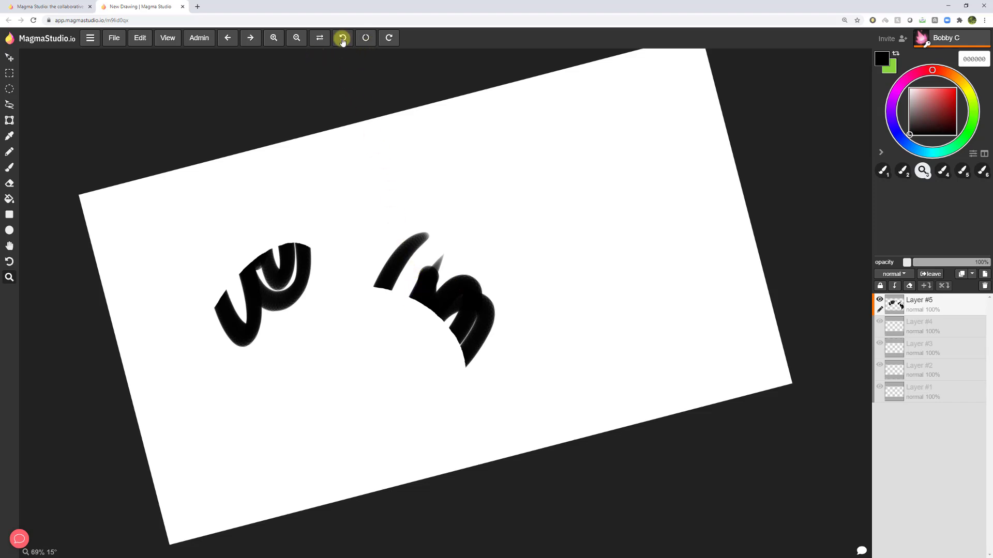
pyautogui.click(365, 38)
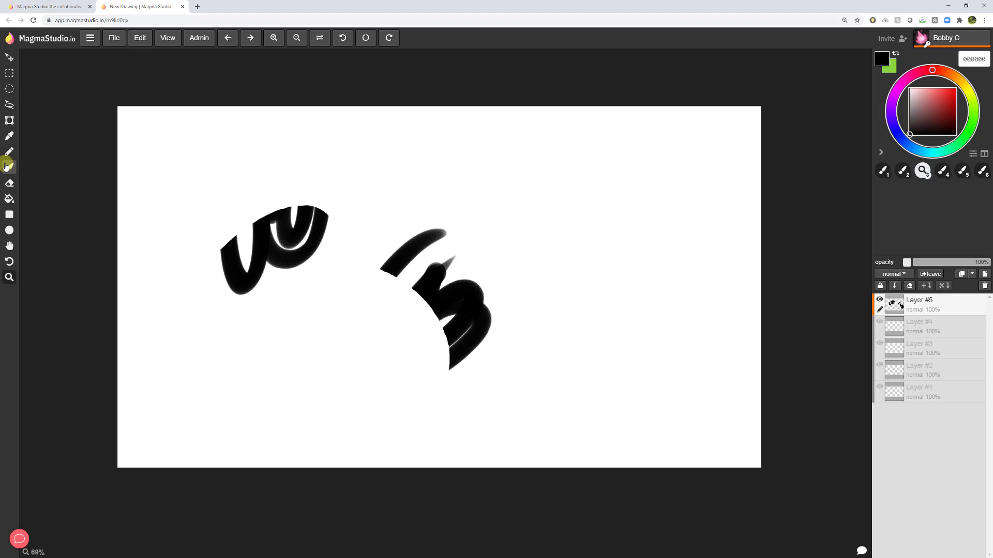
# Select the Brush tool and adjust its settings for an 18% density stroke
pyautogui.click(922, 172)
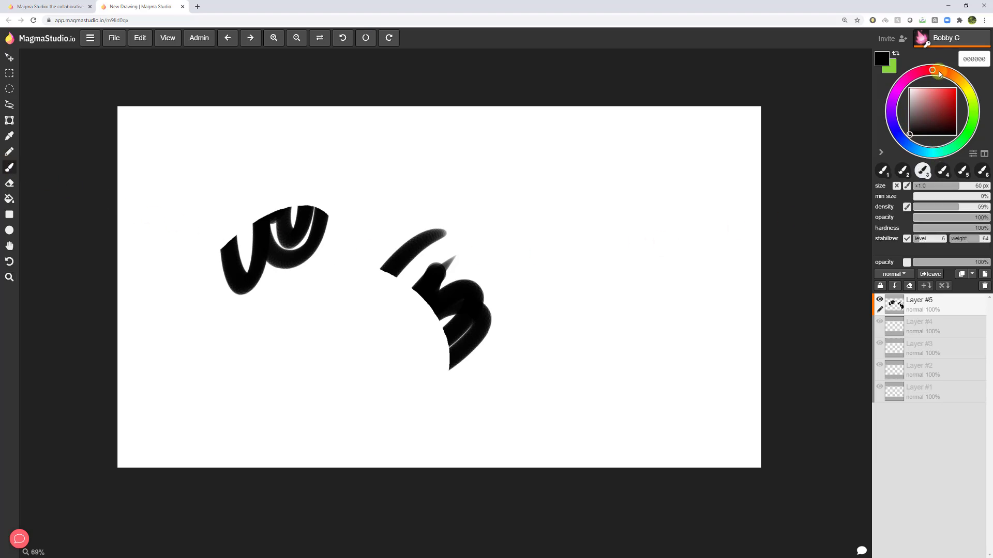
pyautogui.click(942, 109)
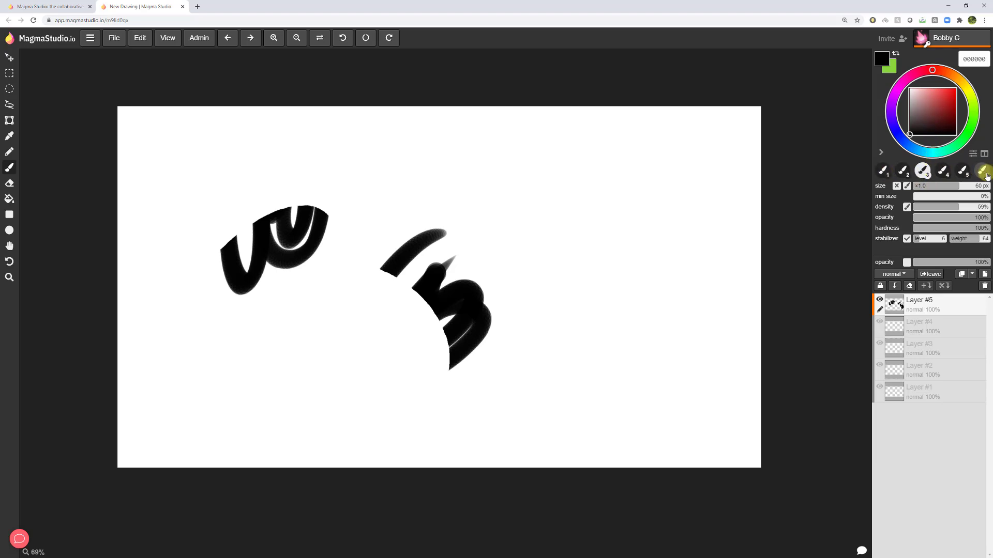
pyautogui.moveTo(943, 171)
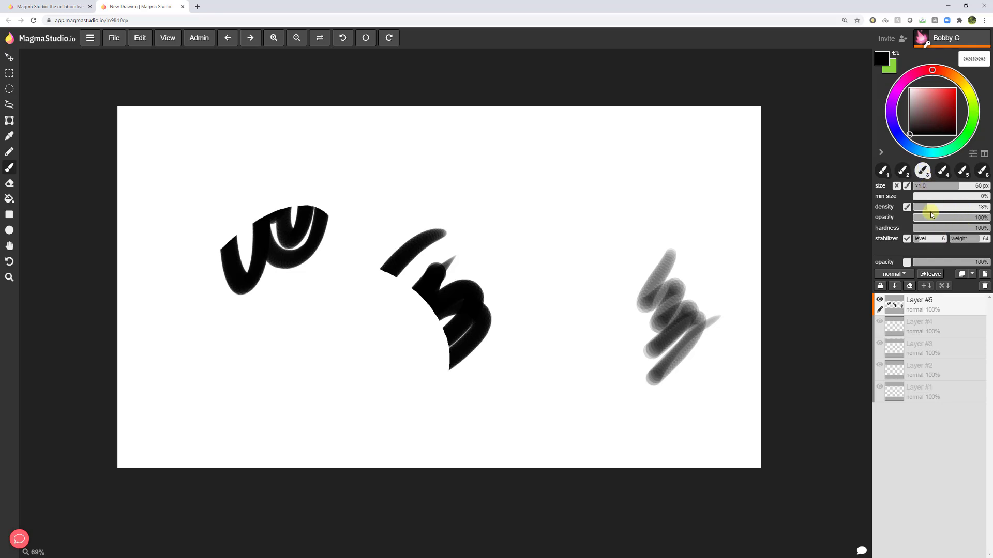
# Toggle brush size pressure, lower density to about 13%, and change brush hardness
pyautogui.click(901, 171)
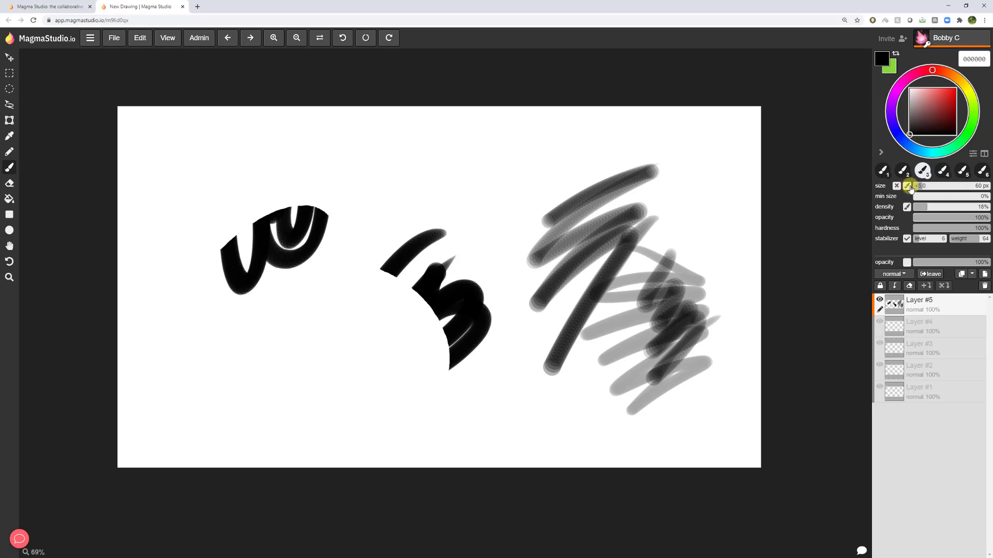
pyautogui.moveTo(722, 192)
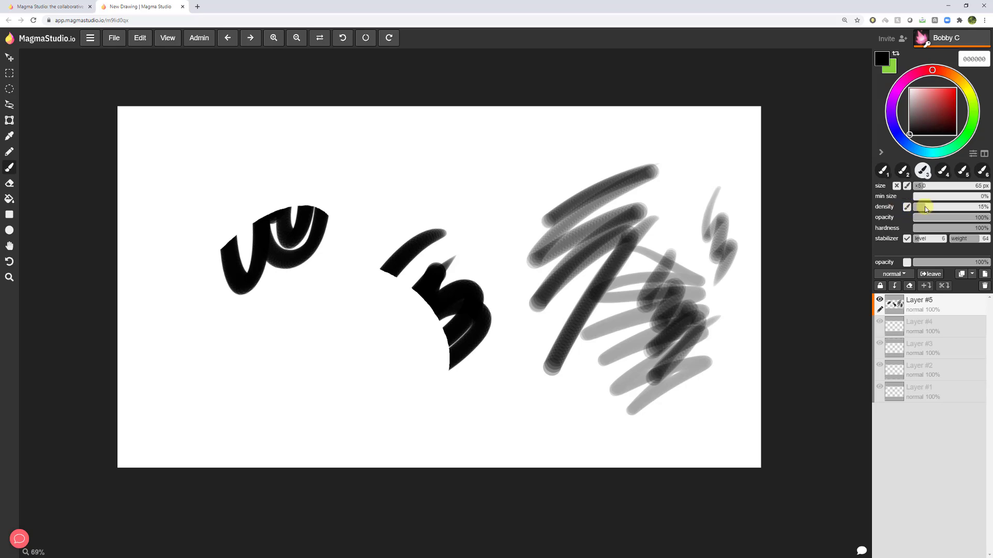
pyautogui.click(924, 206)
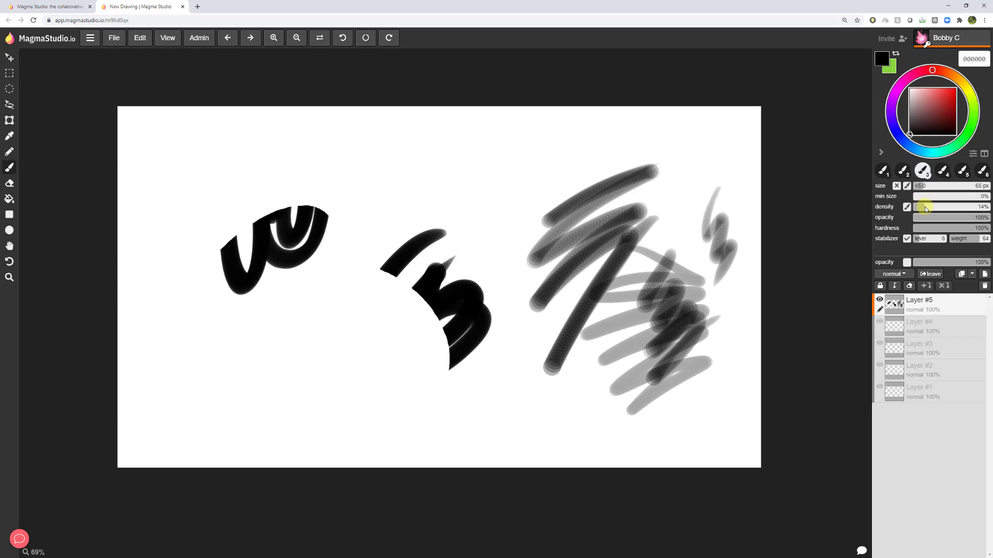
pyautogui.click(923, 206)
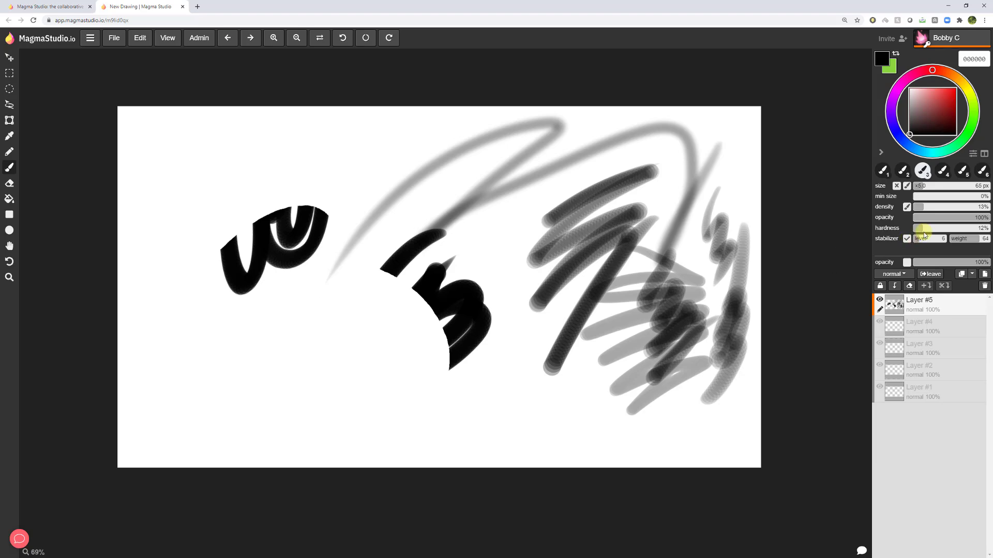
pyautogui.click(975, 228)
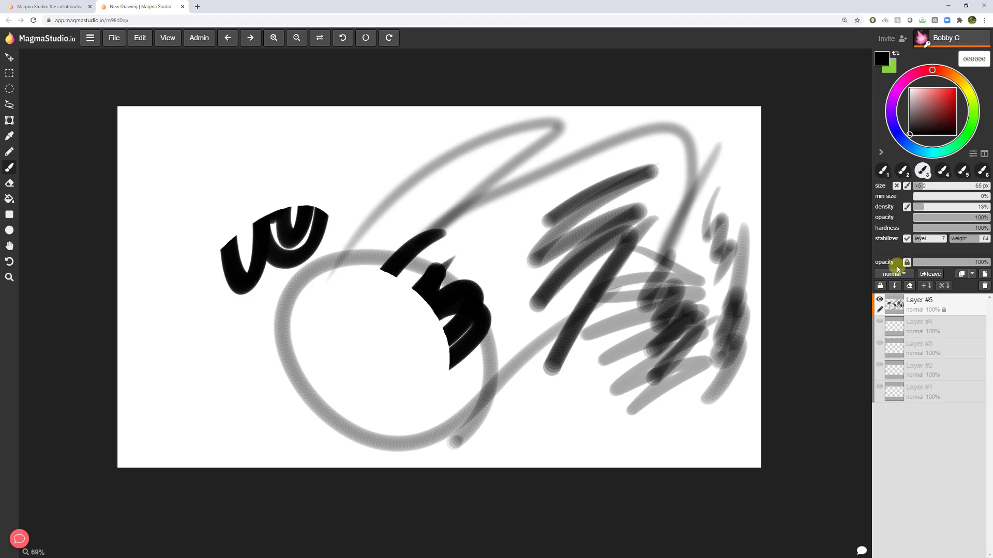
# Enable alpha lock on the current layer so painting stays inside existing marks
pyautogui.click(955, 95)
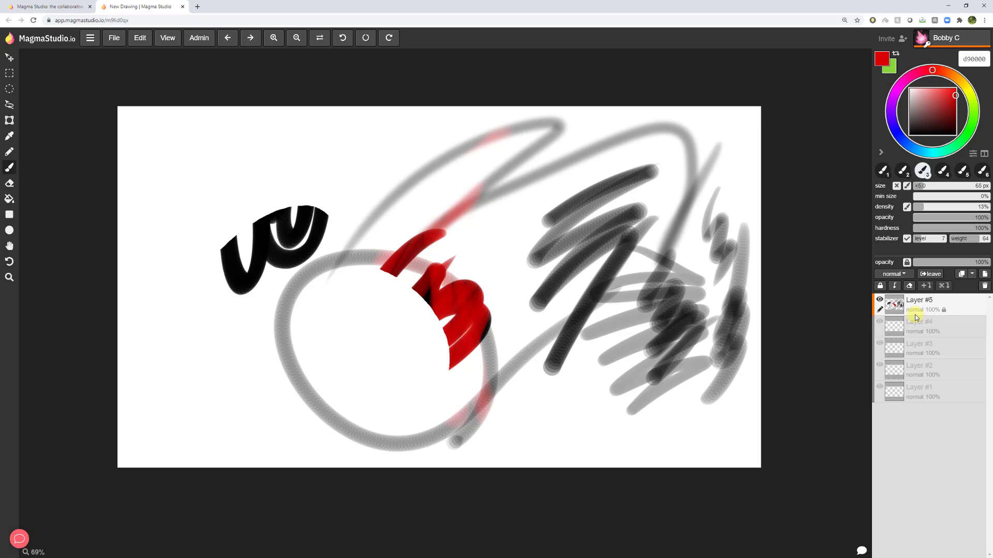
pyautogui.moveTo(928, 304)
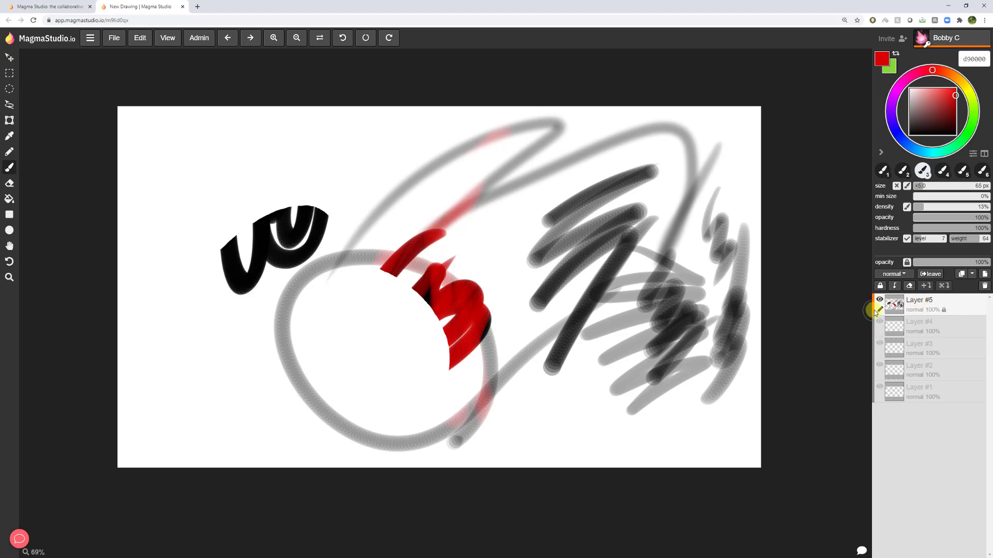
pyautogui.moveTo(927, 51)
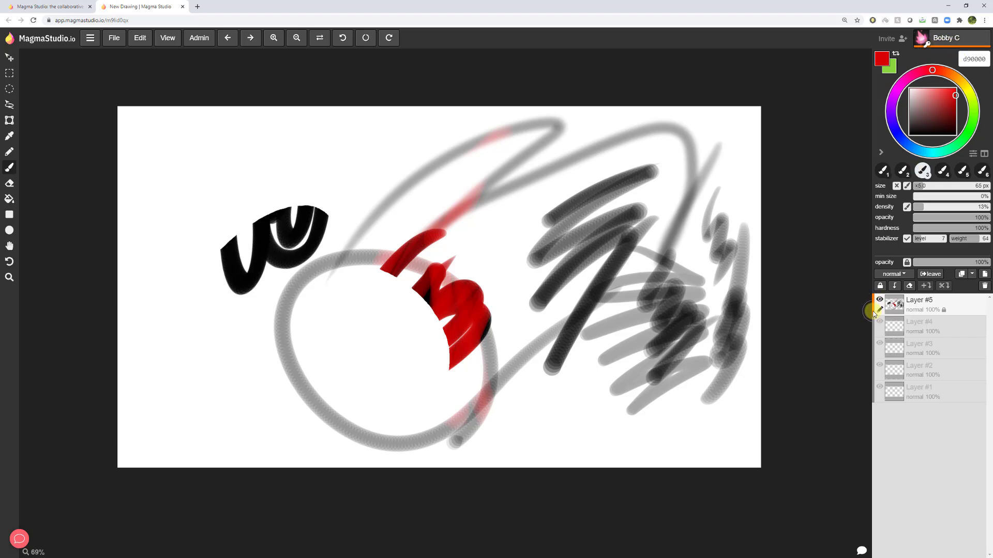
pyautogui.moveTo(875, 322)
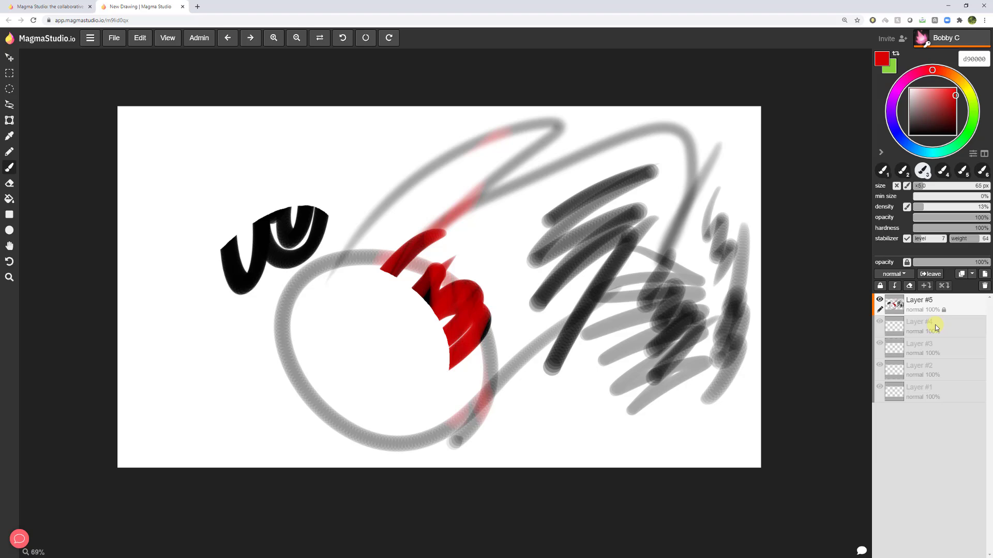
pyautogui.moveTo(938, 326)
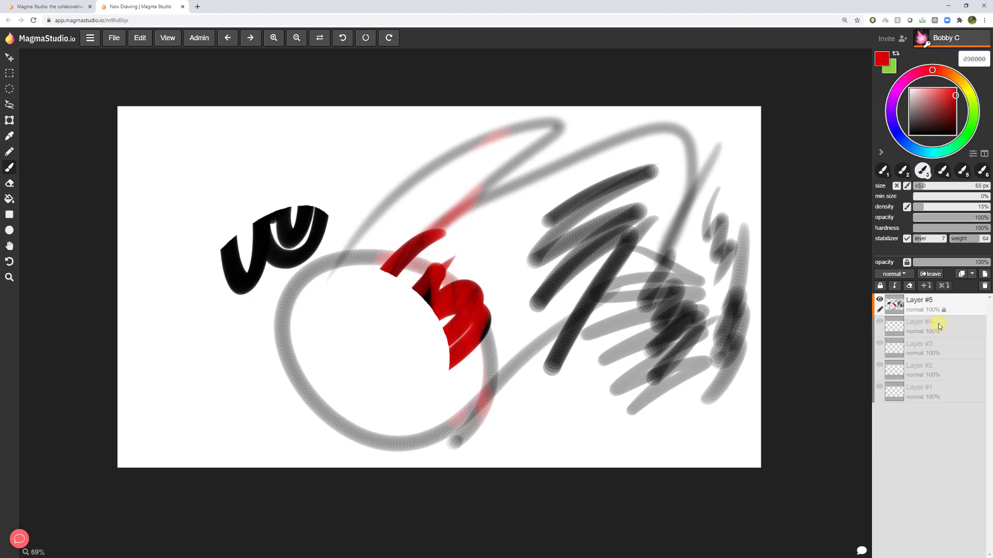
# Make Layer #4 the active layer after painting the middle strokes red
pyautogui.click(919, 325)
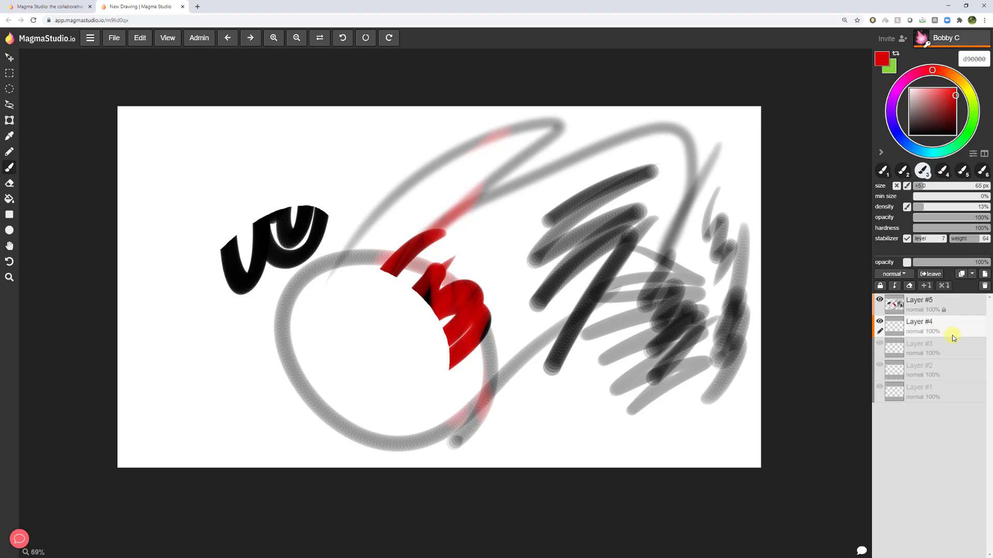
pyautogui.moveTo(878, 315)
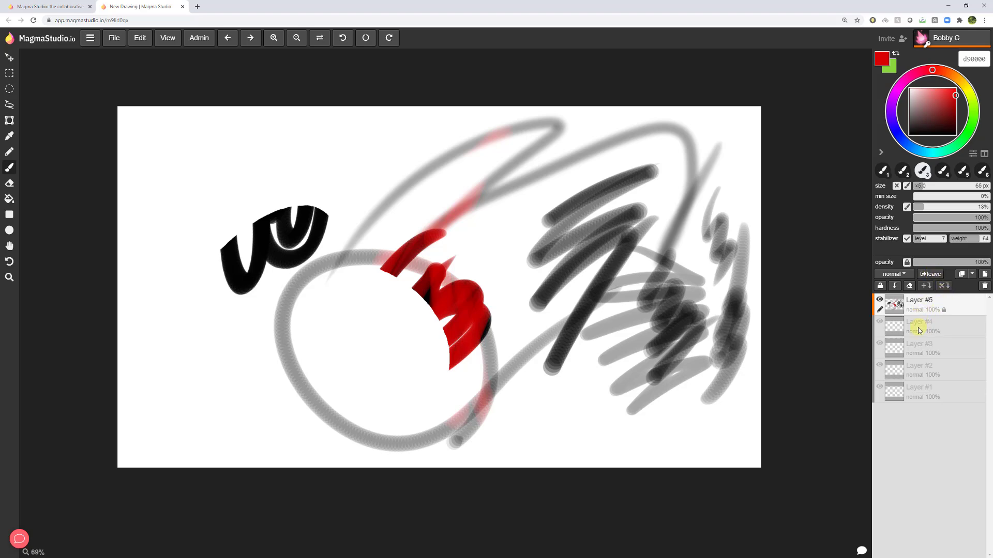
pyautogui.moveTo(902, 327)
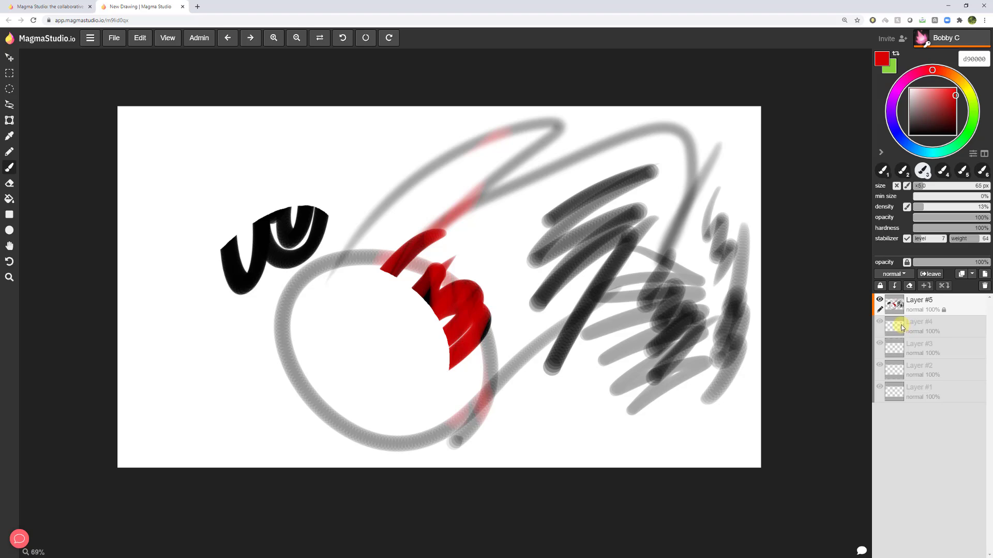
pyautogui.moveTo(896, 327)
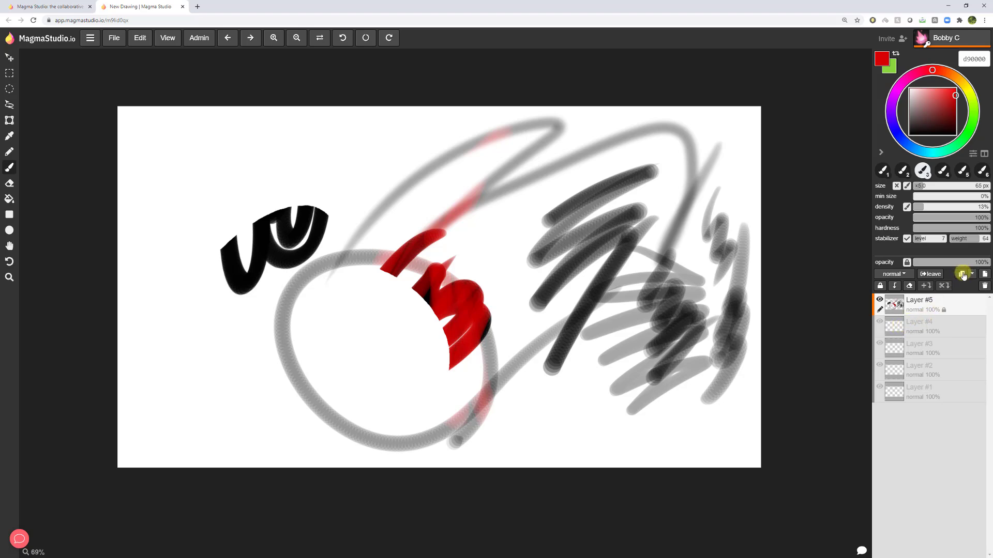
# Add empty Layer #6 above Layer #5 and unlock it for drawing
pyautogui.click(961, 273)
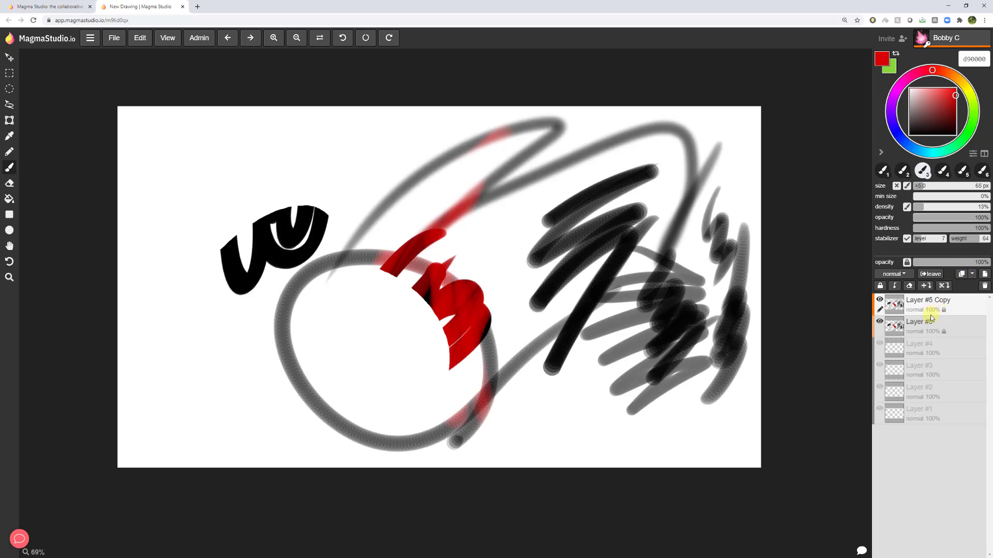
pyautogui.click(984, 286)
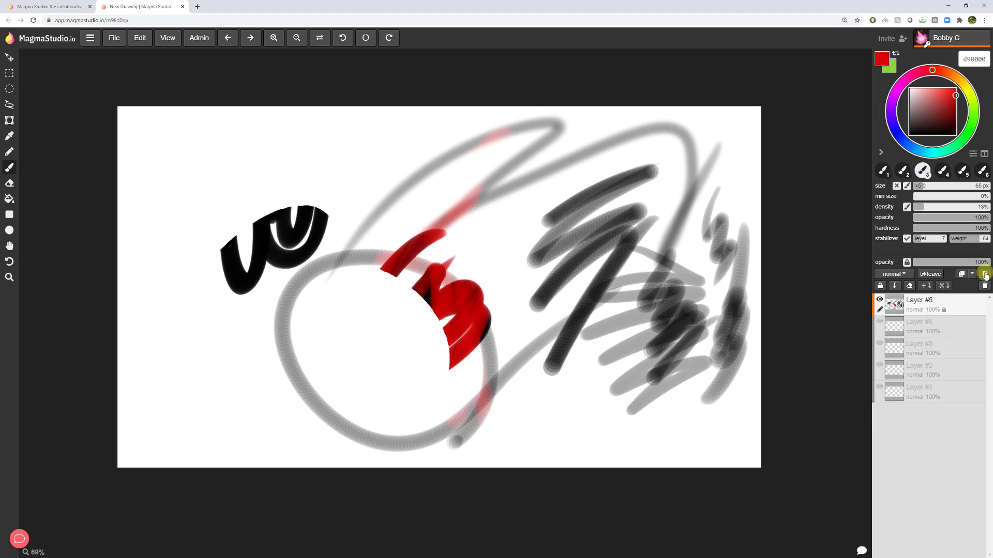
pyautogui.click(983, 273)
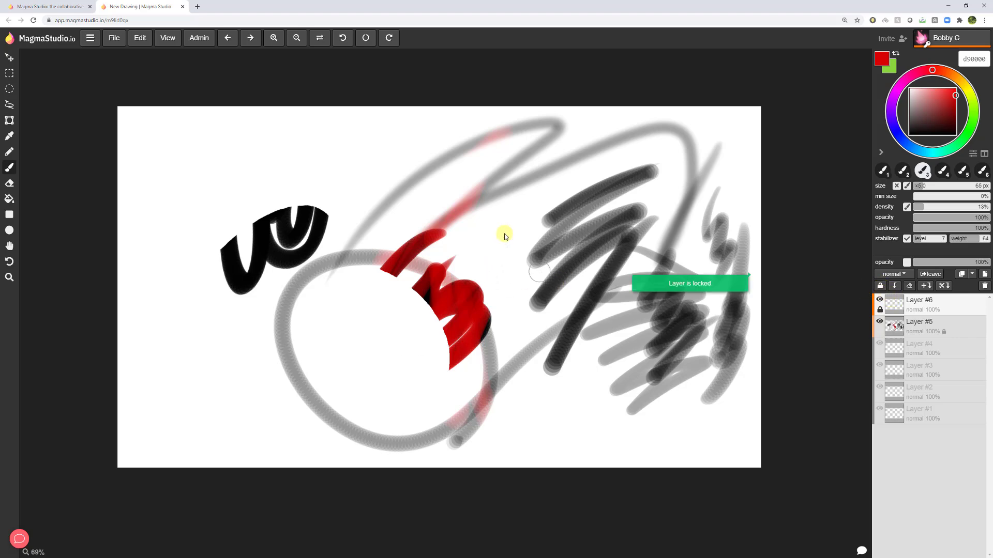
pyautogui.moveTo(690, 303)
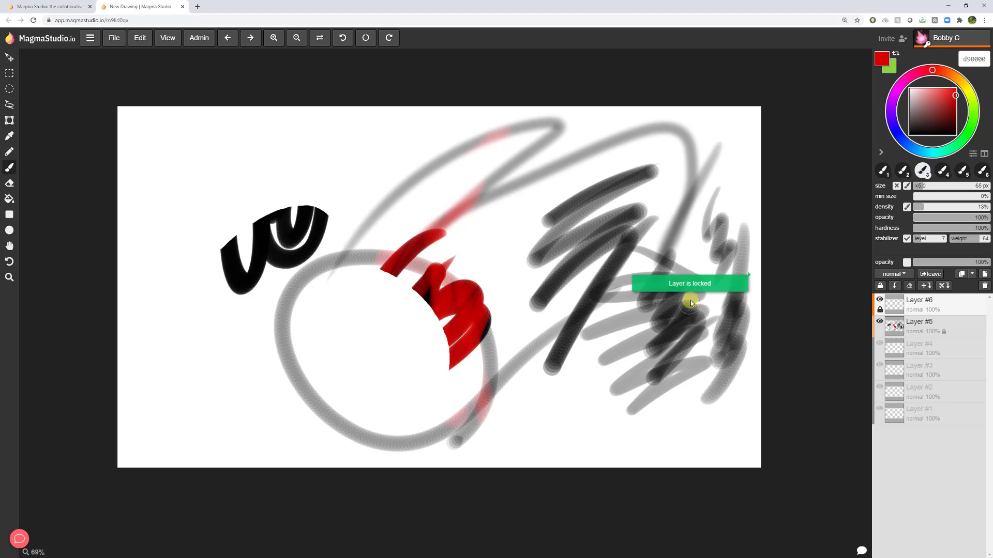
pyautogui.click(880, 286)
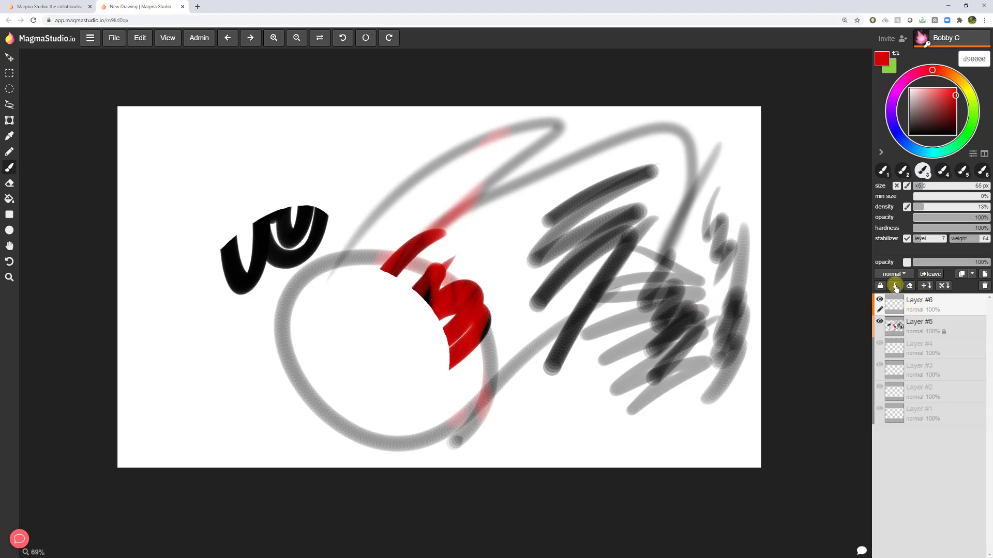
# Clip Layer #6 to Layer #5, tint the left black shapes green, and merge down
pyautogui.click(909, 286)
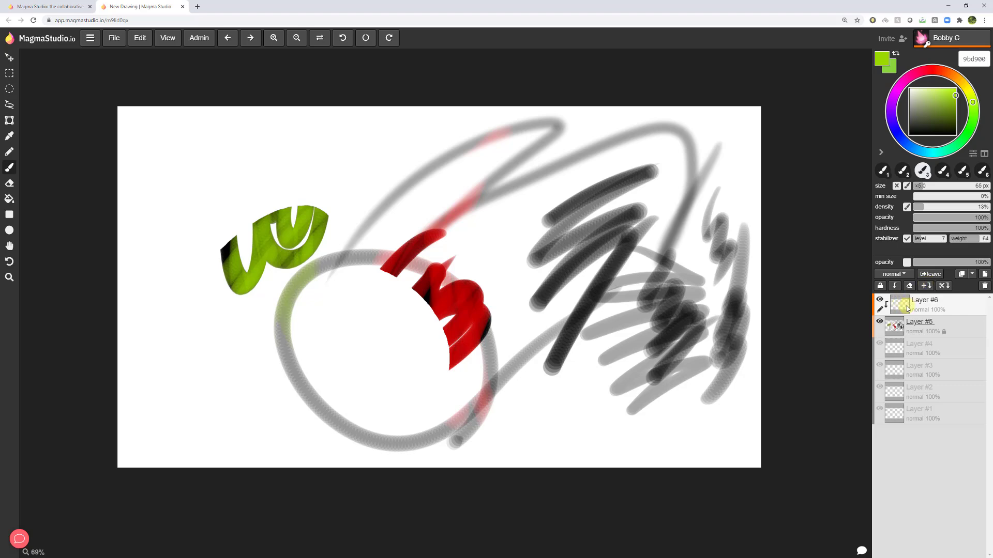
pyautogui.click(925, 326)
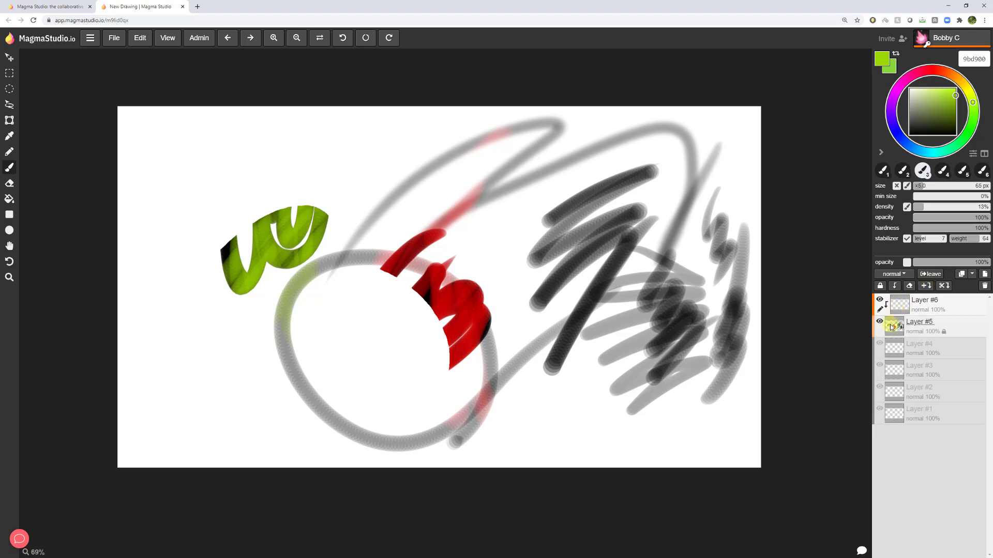
pyautogui.click(924, 304)
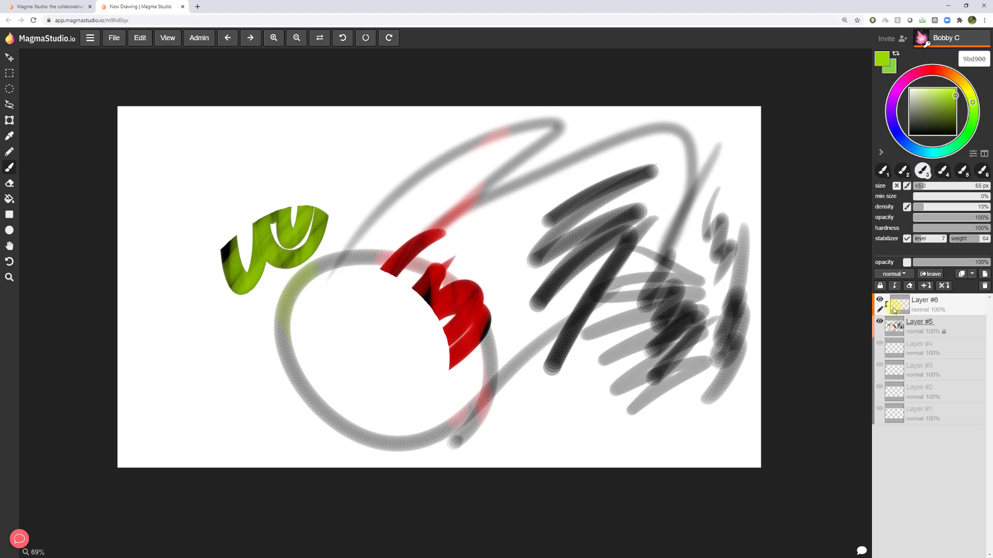
pyautogui.moveTo(827, 349)
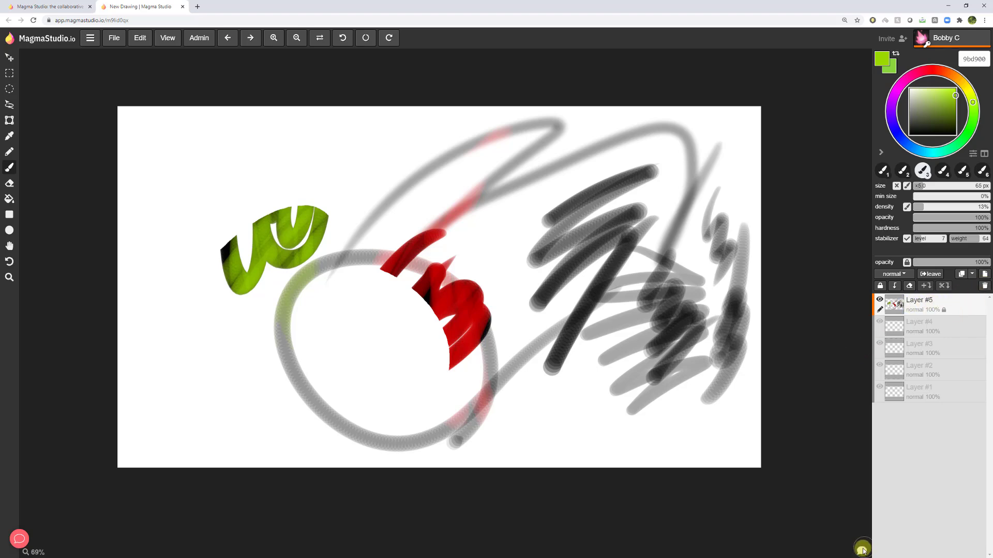
# Open the canvas chat panel from the bottom-right chat bubble
pyautogui.click(863, 547)
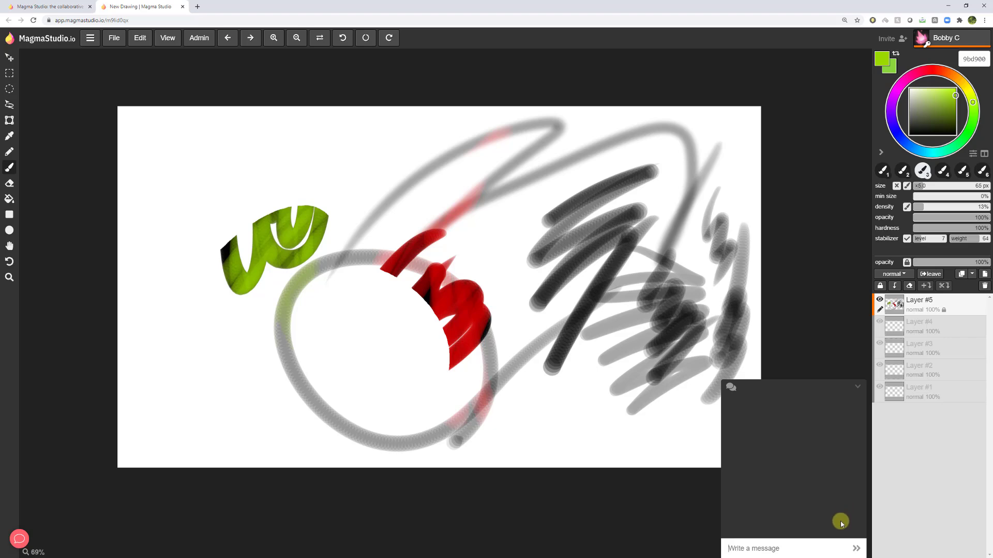
pyautogui.click(858, 386)
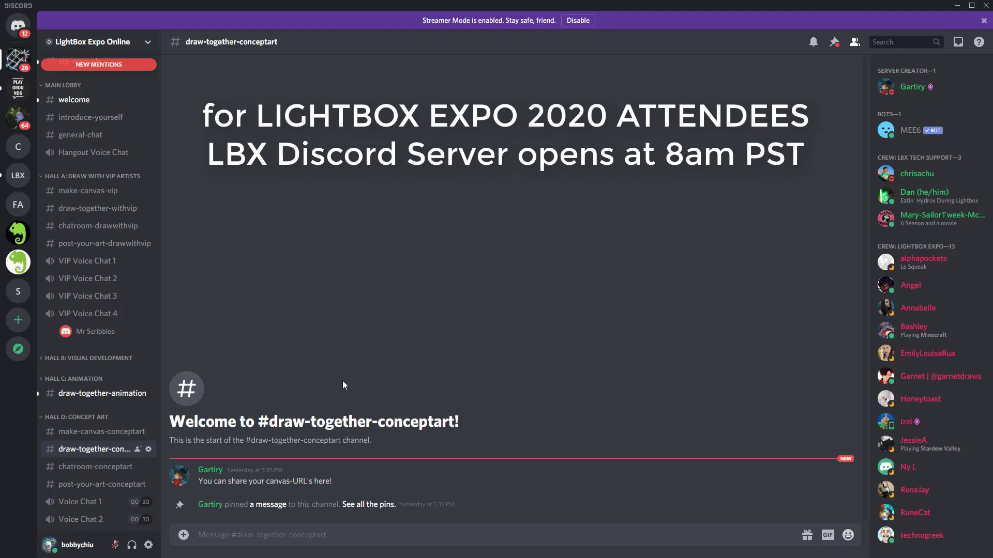
pyautogui.moveTo(67, 393)
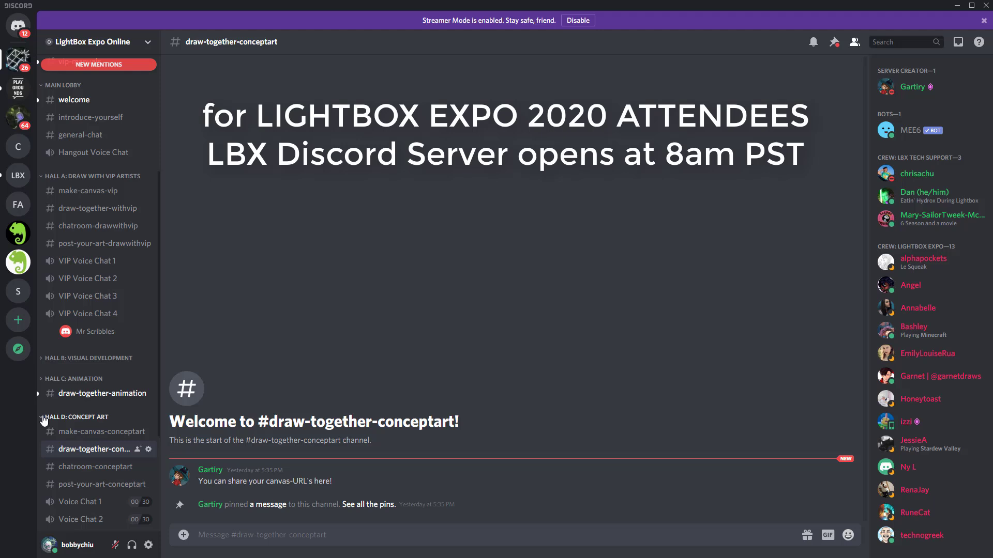
pyautogui.click(76, 417)
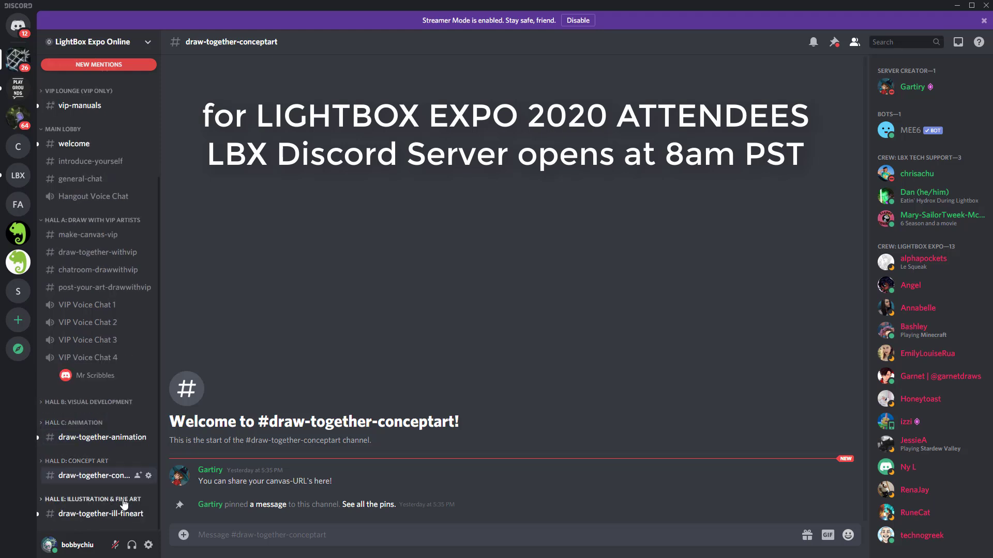
pyautogui.moveTo(102, 471)
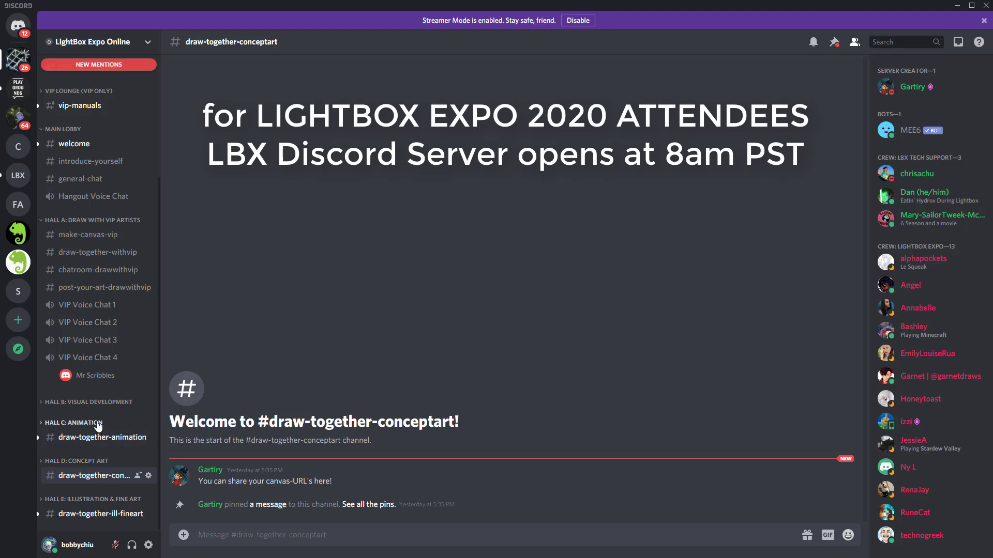
pyautogui.moveTo(88, 234)
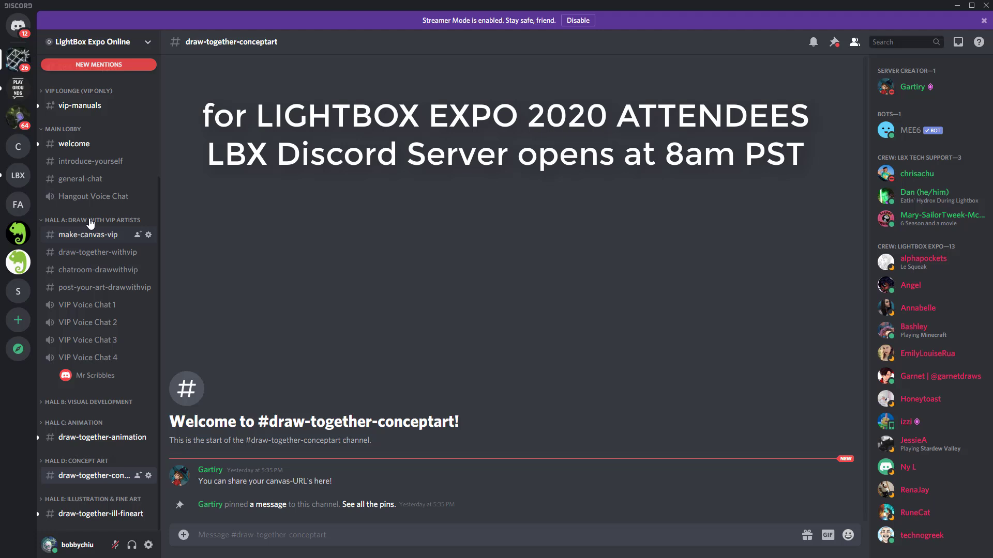
pyautogui.moveTo(94, 222)
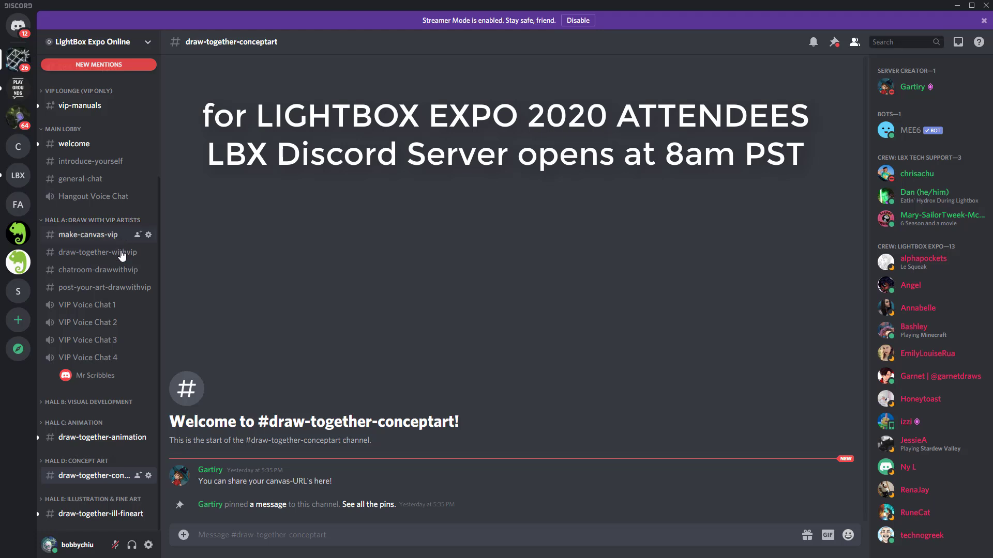
pyautogui.moveTo(87, 304)
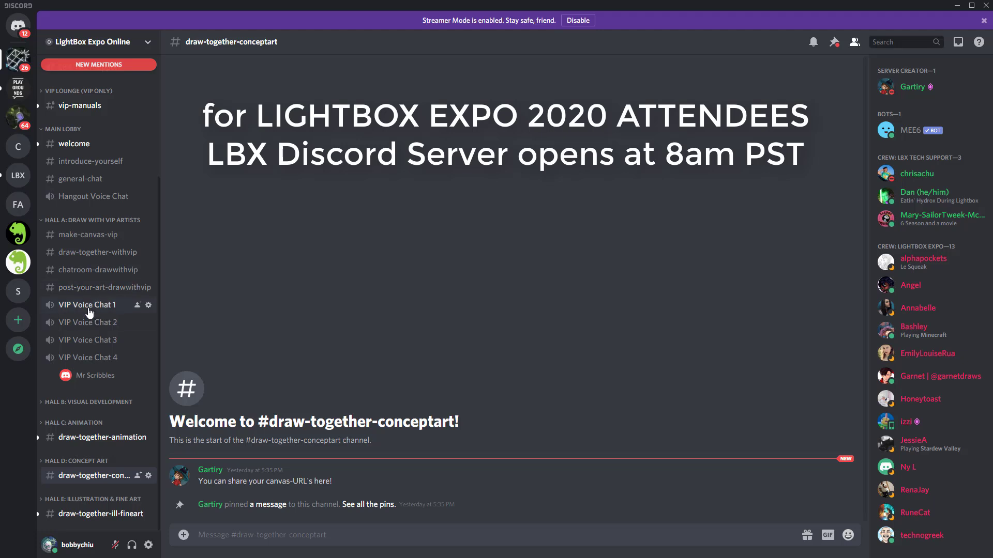
pyautogui.moveTo(85, 340)
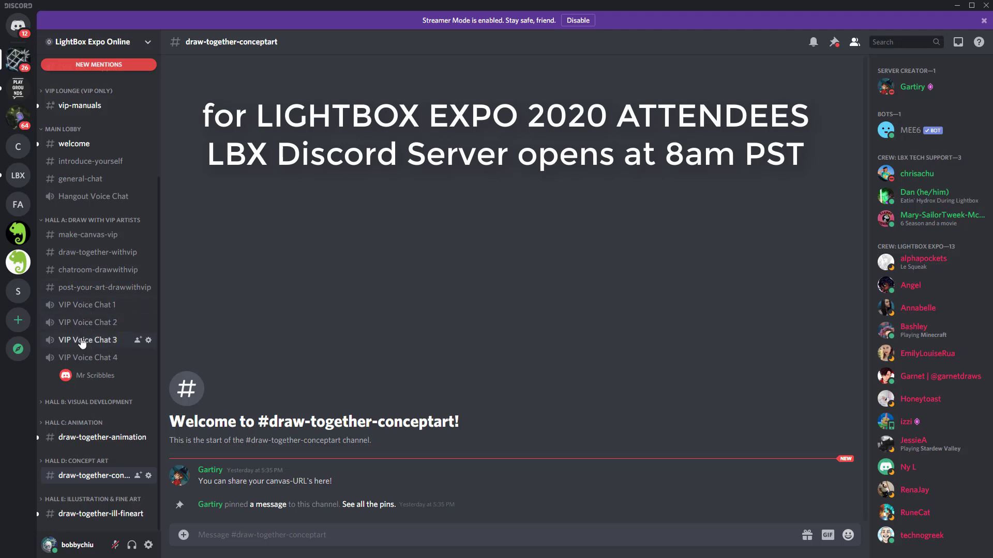
pyautogui.moveTo(93, 252)
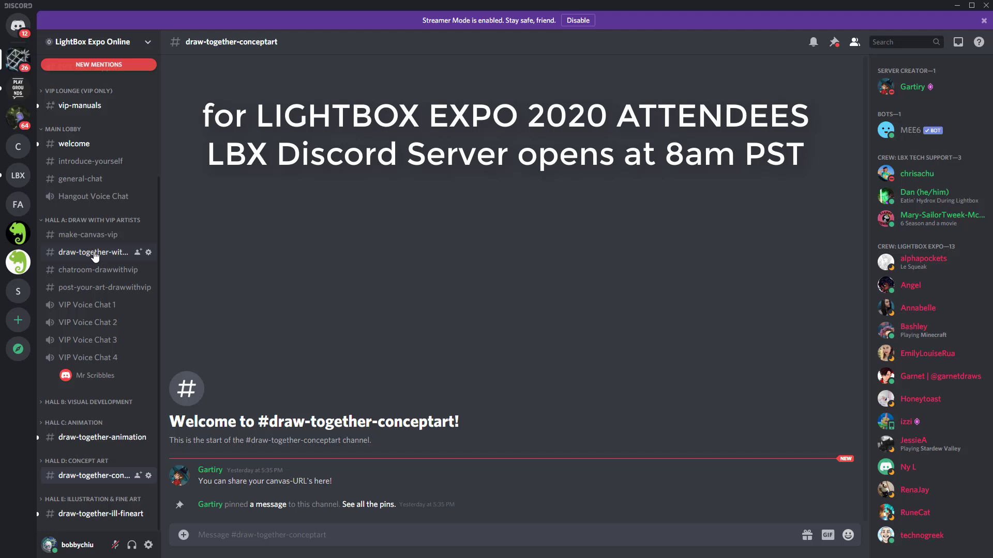
# Expand HALL B: VISUAL DEVELOPMENT and open the draw-together-visdev channel
pyautogui.click(93, 252)
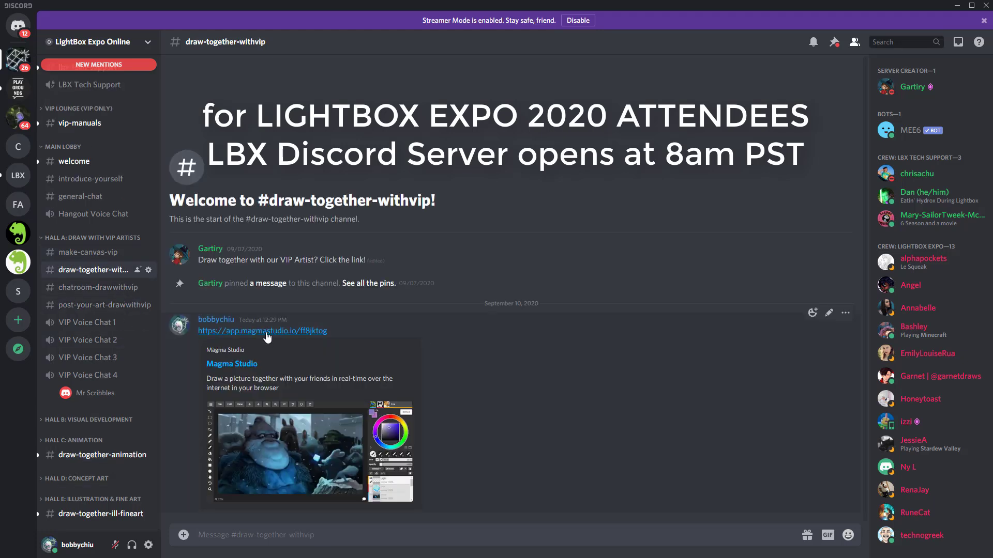
pyautogui.click(89, 420)
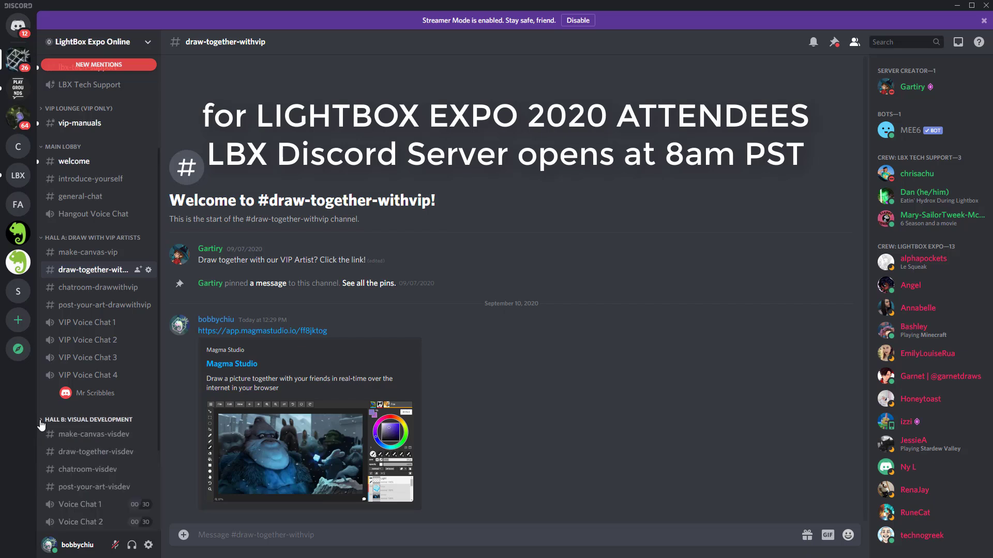
pyautogui.scroll(-3)
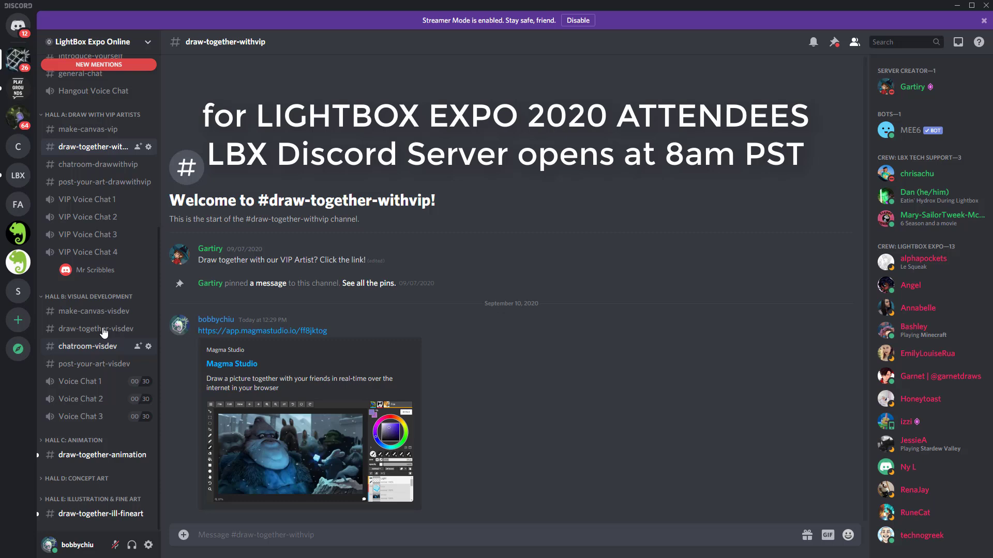
pyautogui.click(92, 311)
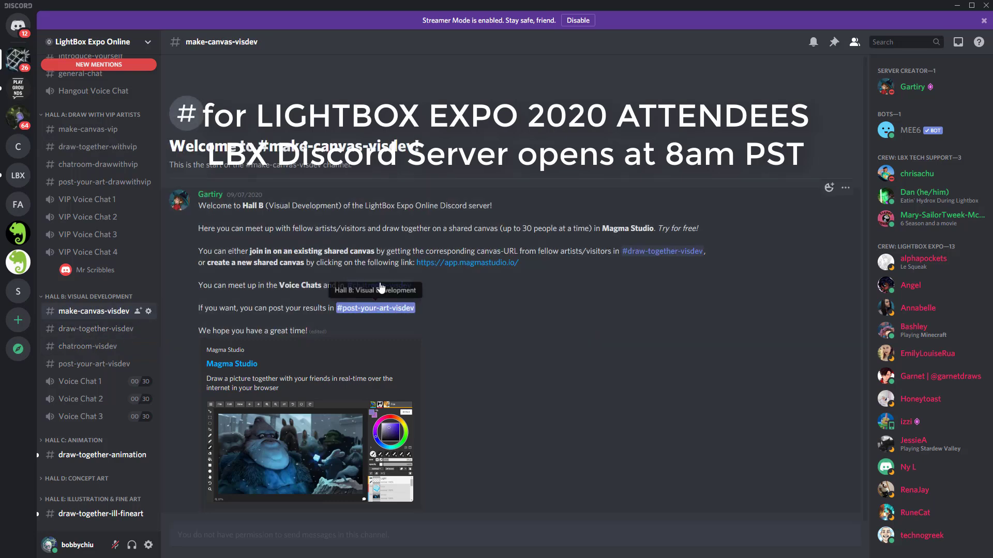
pyautogui.click(466, 263)
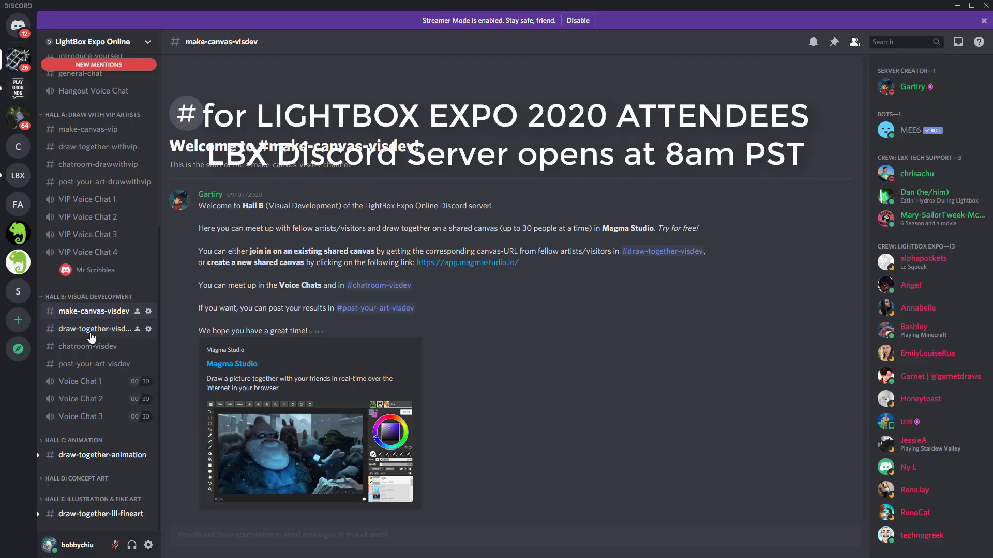
pyautogui.click(95, 328)
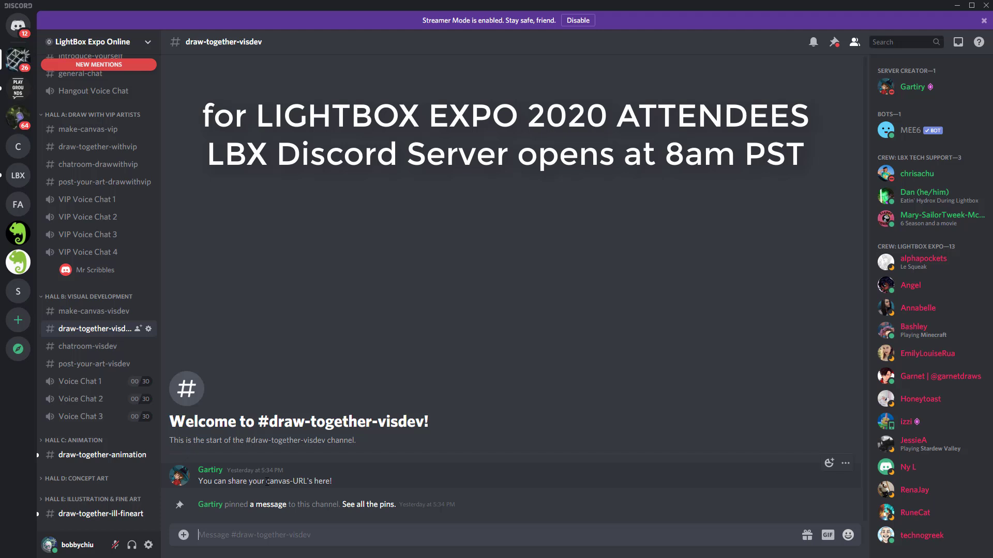